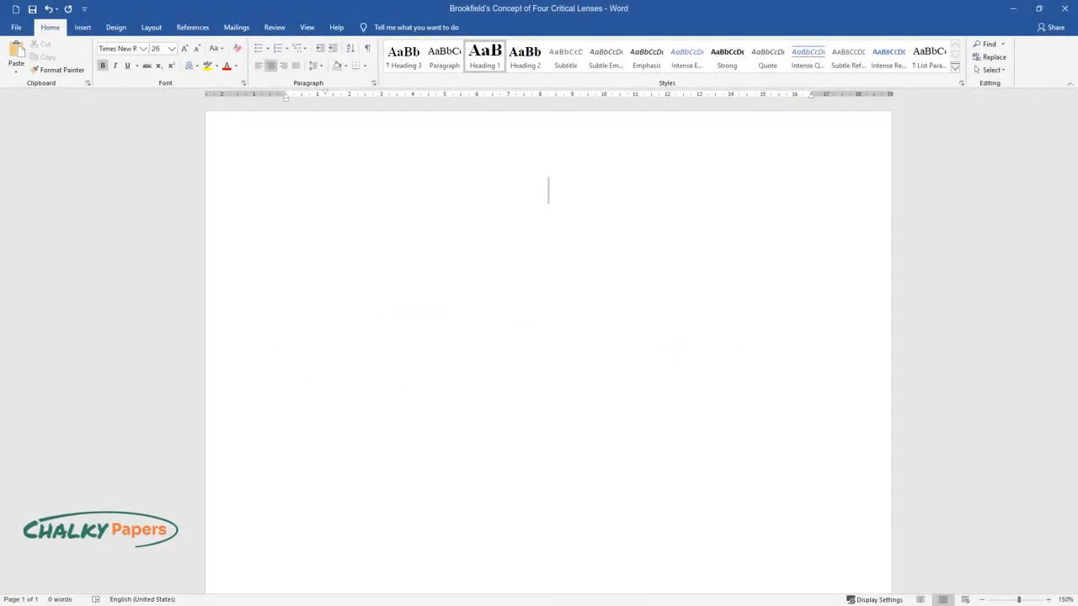
text(Brookfield's)
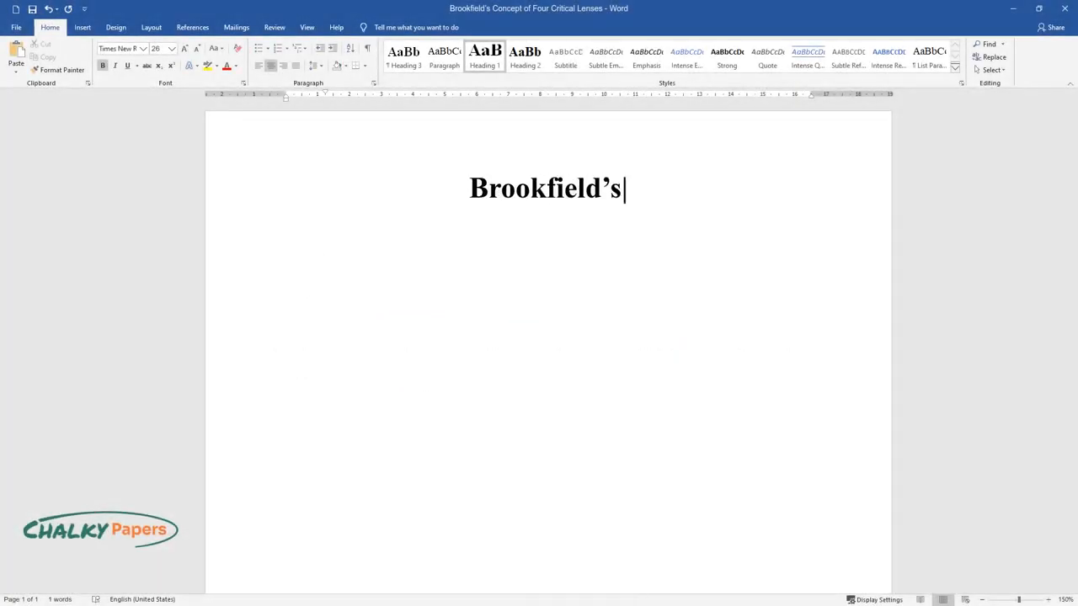
text(Concept of Four Critical L)
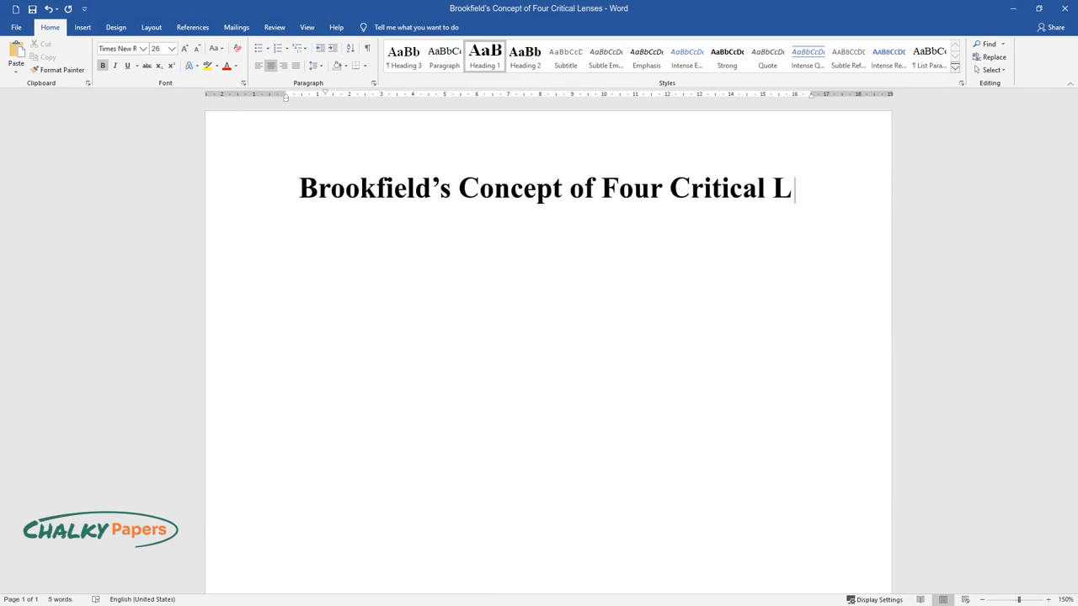
text(enses)
text(Stephen Brookfield emphasized the need for teachers to critically research what they do. He argued that th)
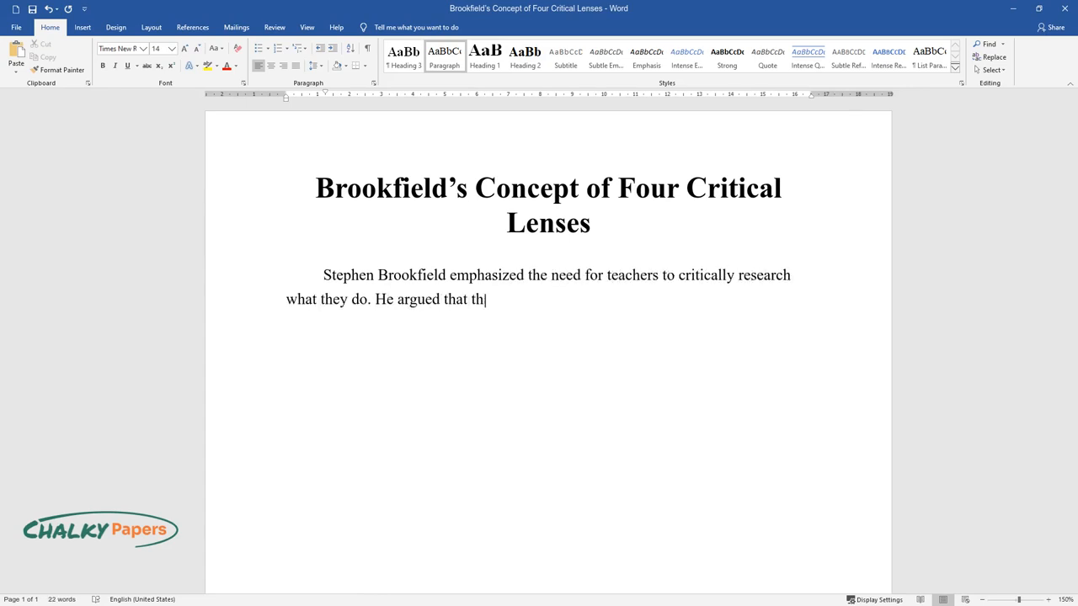
text(e teachings of critical research o)
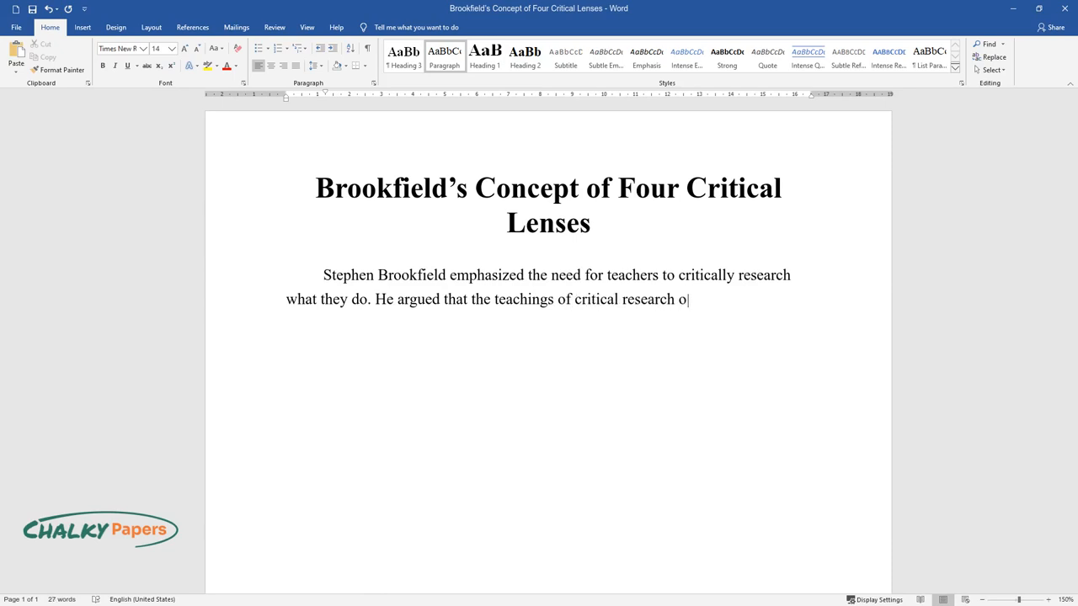
text(ccur when identifying and examining the underlying assumptions of actions. A teacher is required to see)
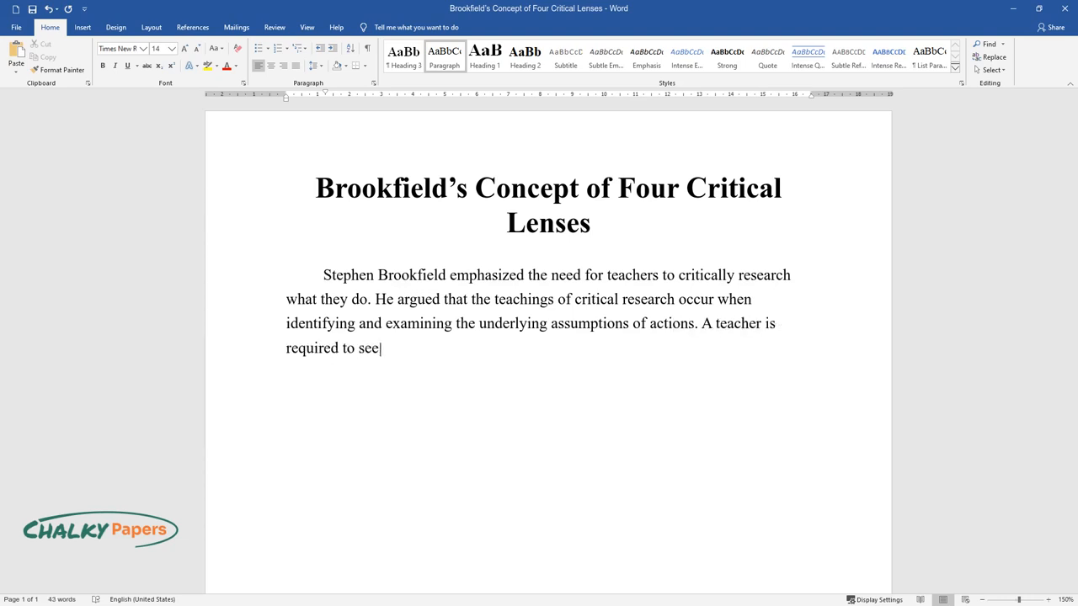
text(their practices, actions, discover)
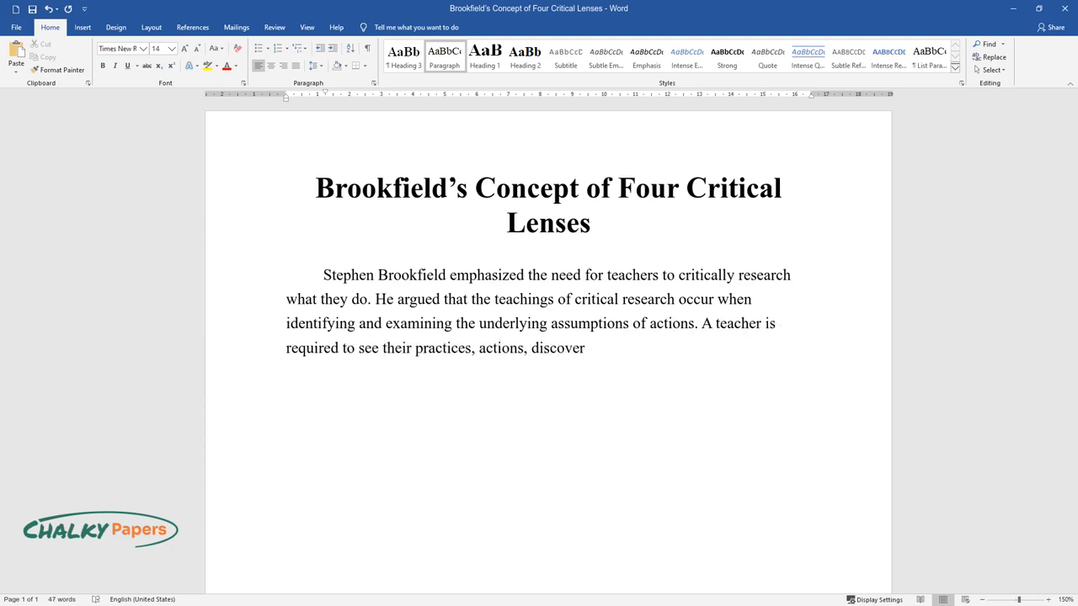
text(and test their assumptions through)
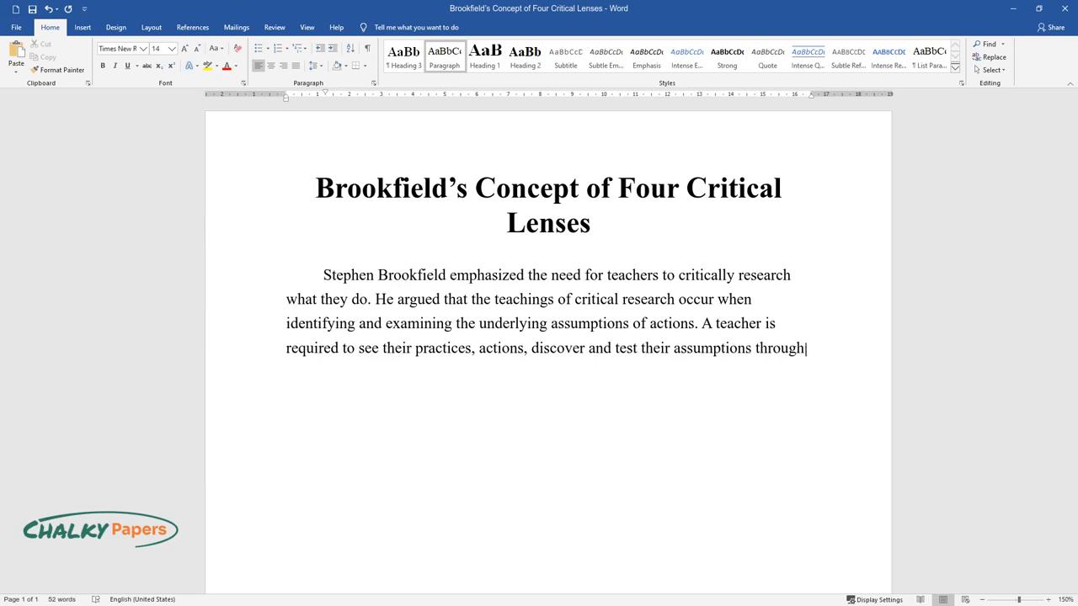
text(four perspectives, or four critic)
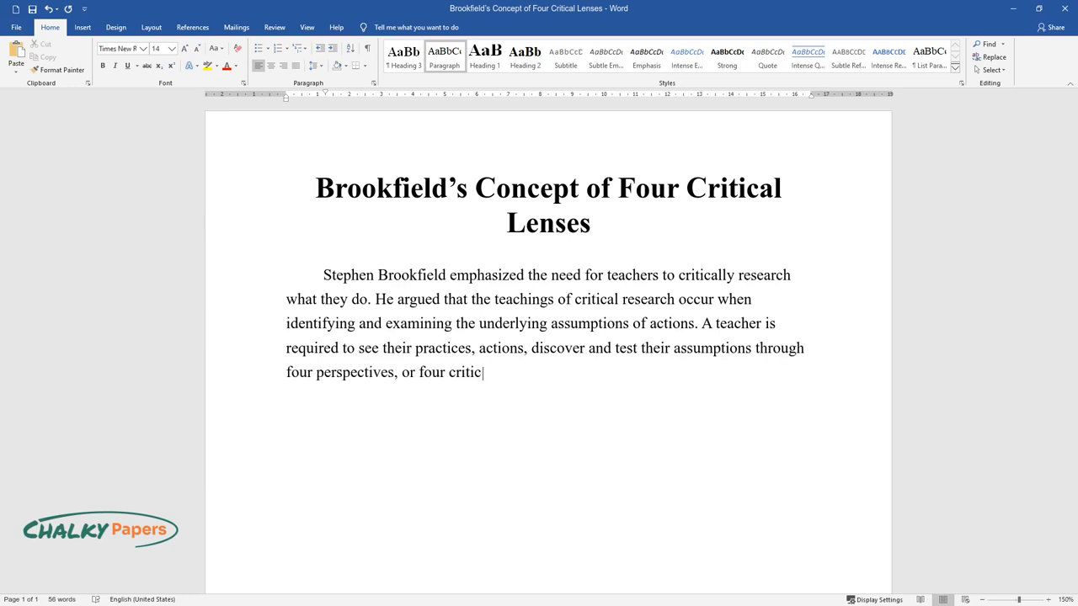
text(al lenses, as explained by Brookfie)
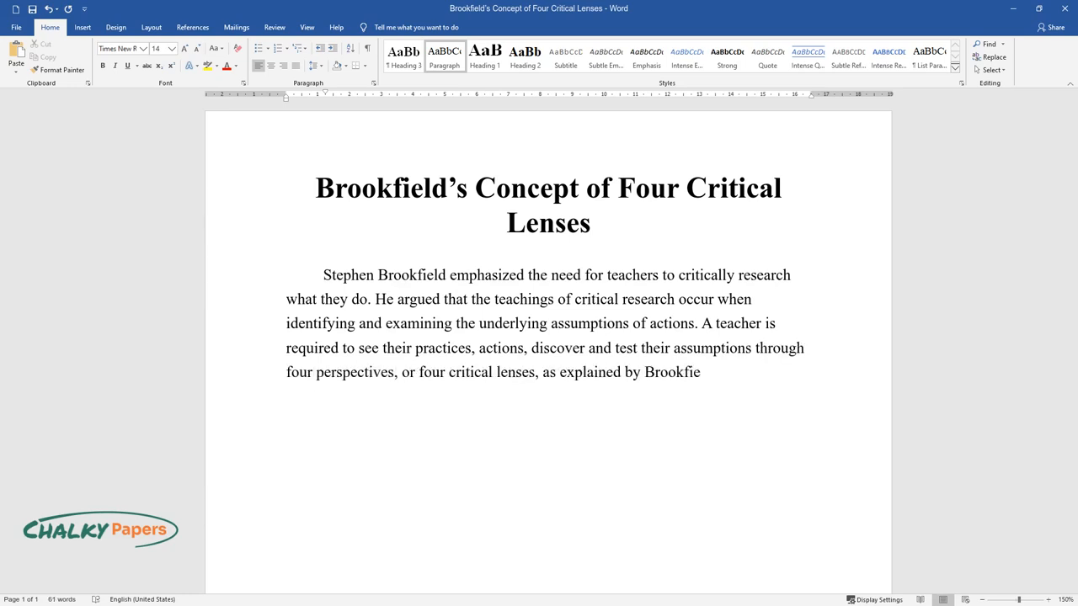
text(ld. These lenses include the point)
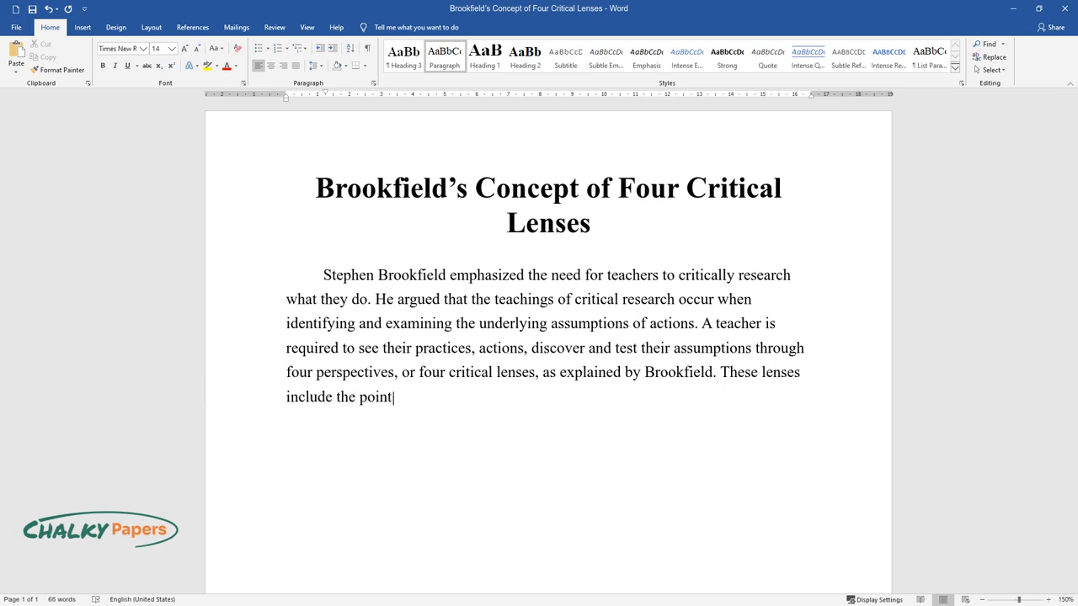
text(s of view of teachers, learners, colleagues, and literature.)
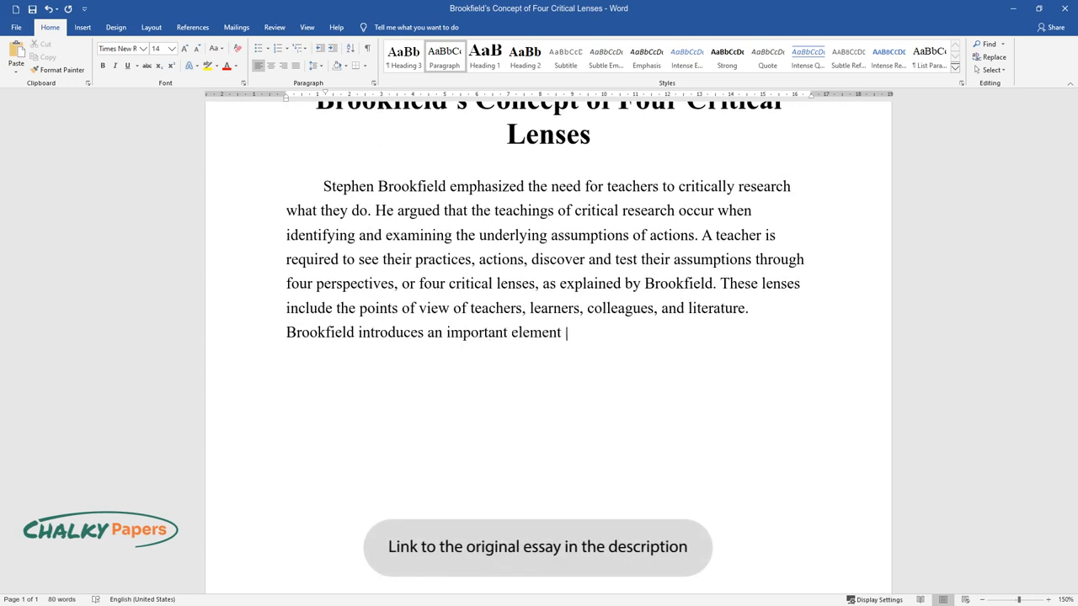
text(in reflective practice that starts)
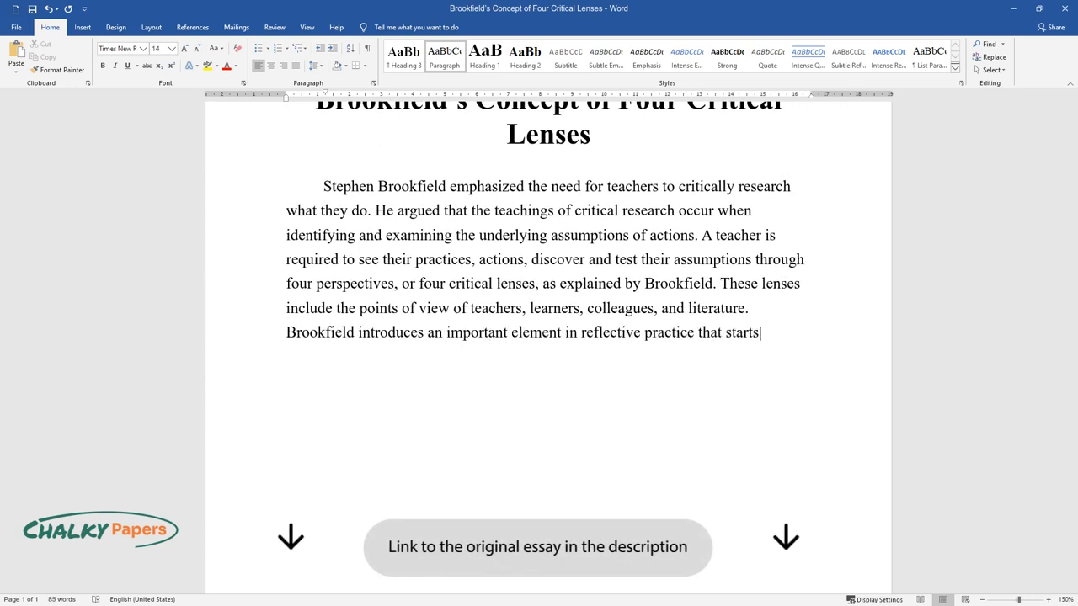
text(with observing from the teacher’s)
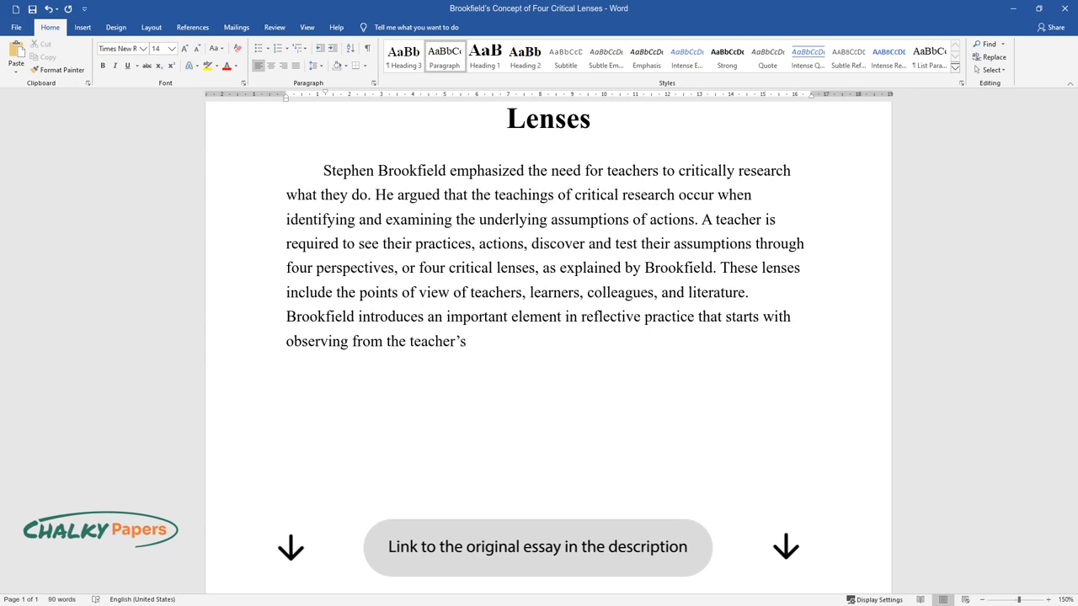
text(own point of view—then involving the students by)
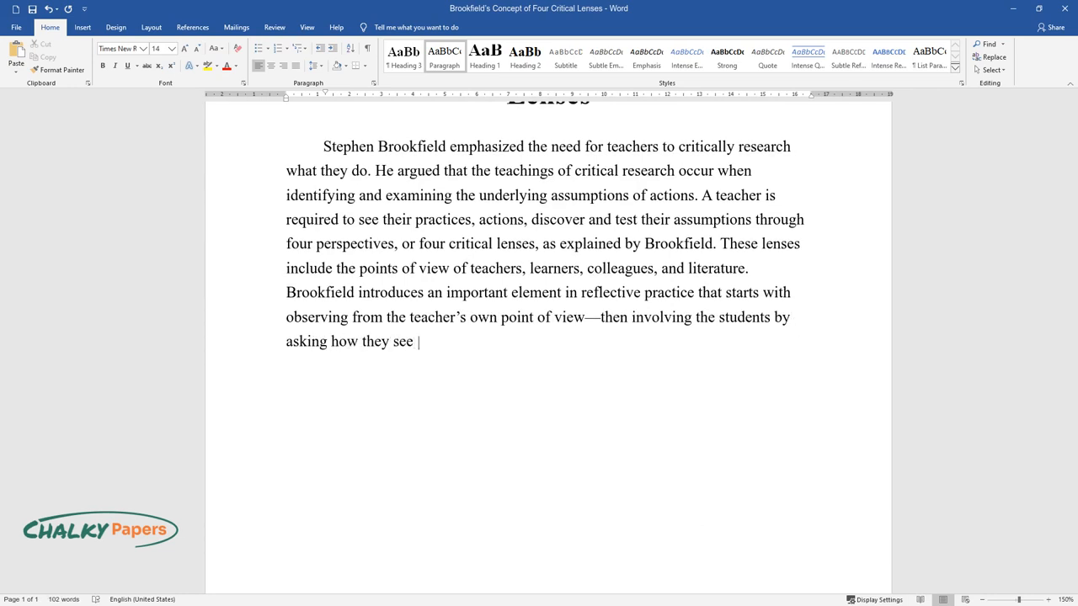
text(the activity, what they like and what they do not like. After)
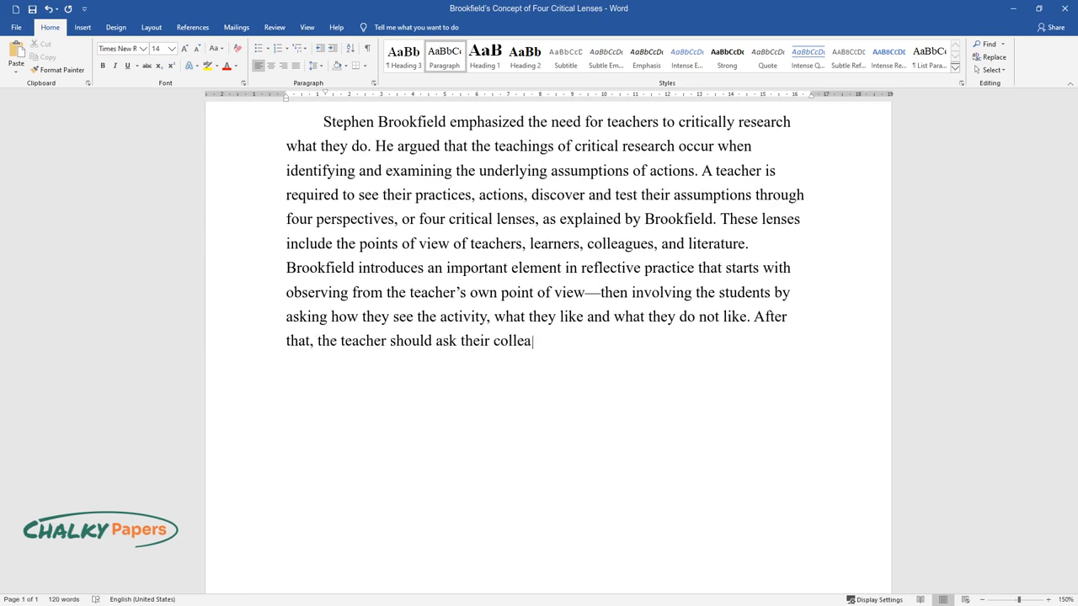
text(gue to act as a mentor or friend in order to)
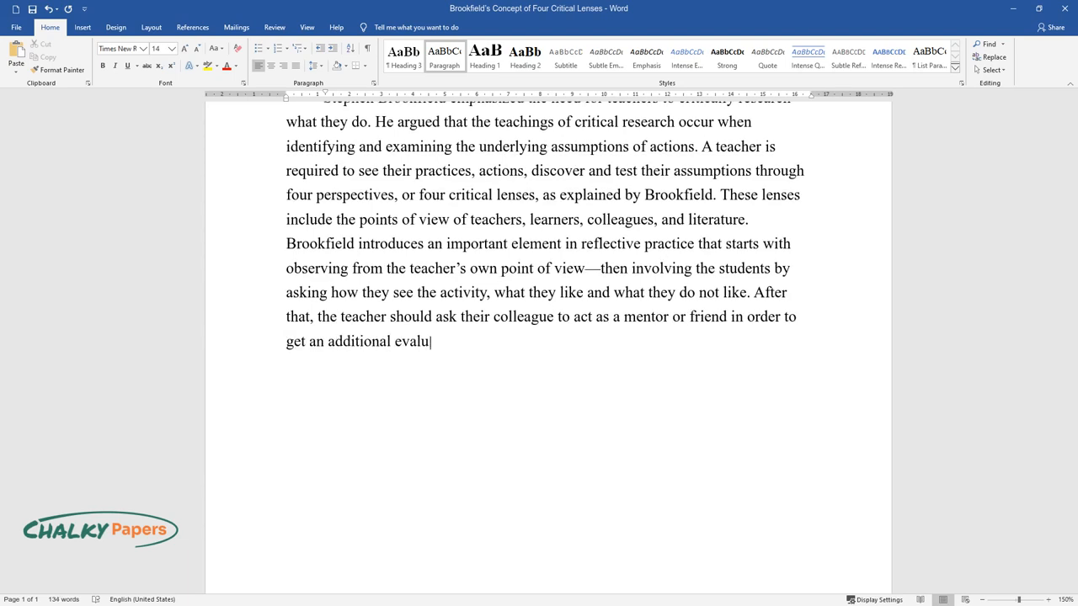
text(ation. This allows a teacher to be)
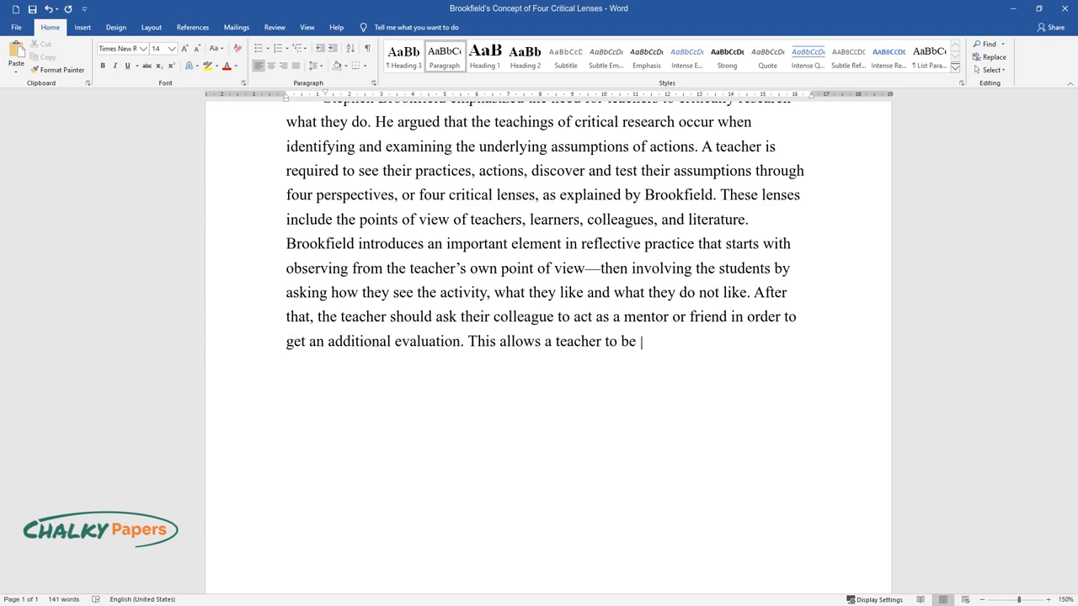
text(more critical of their work and rev)
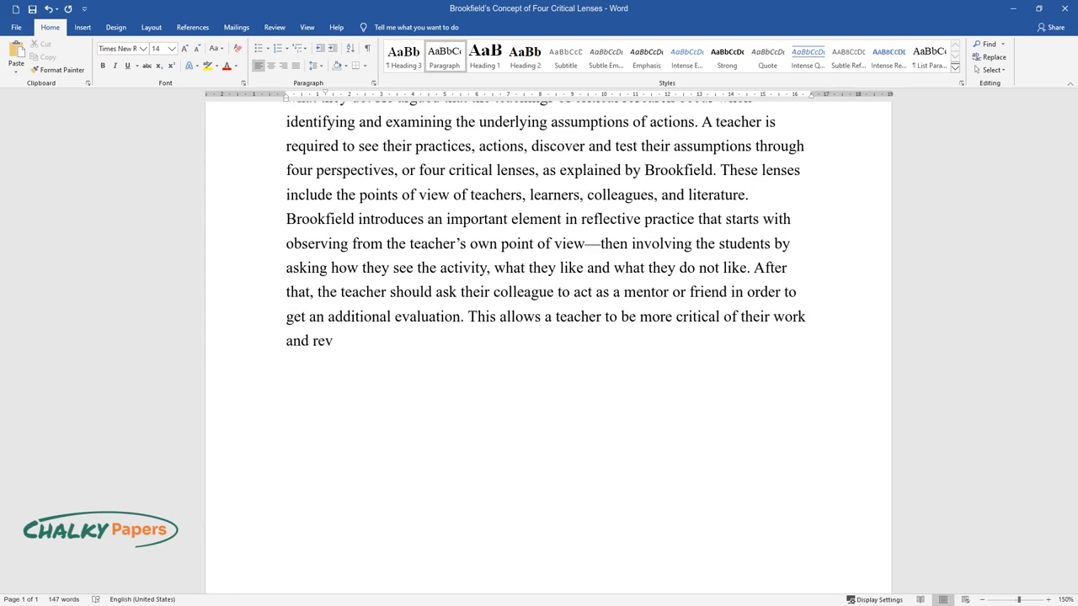
text(eal areas that were previously unnoticed or neglected. Finally, it is)
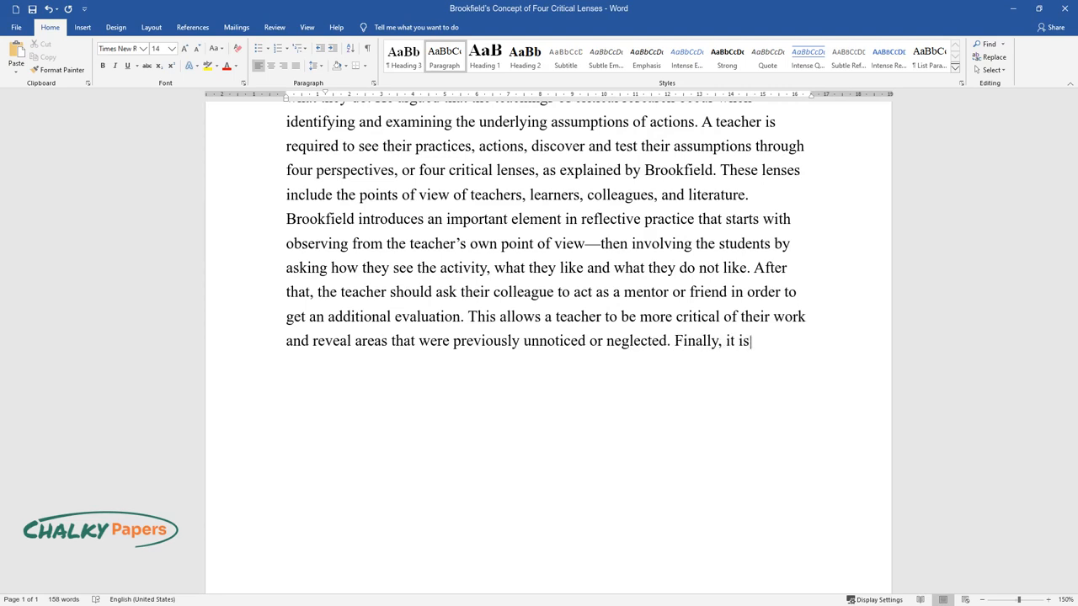
text(required to incorporate reference)
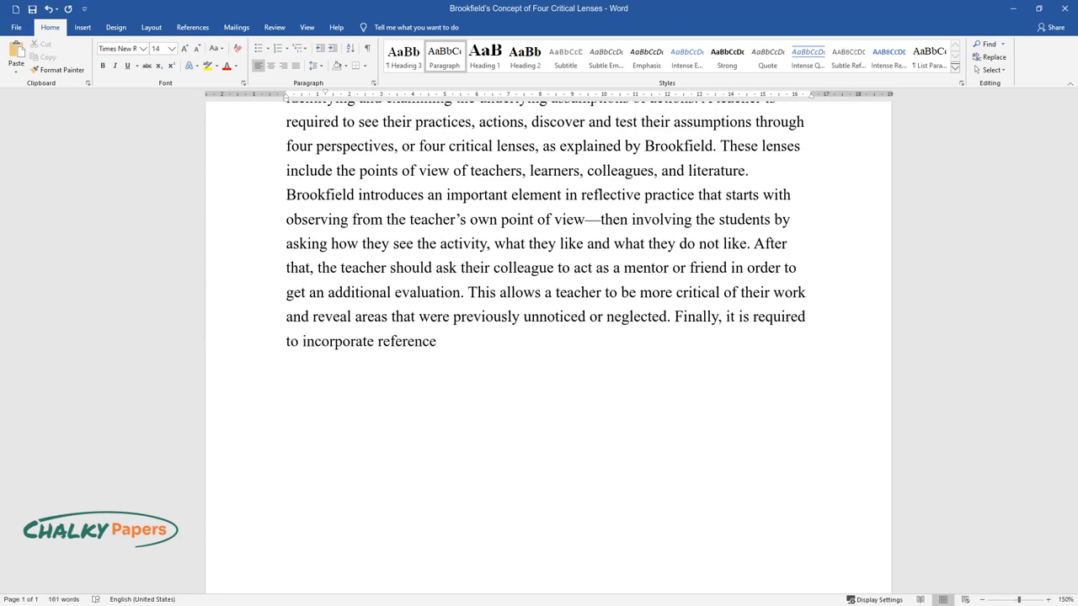
text(s to theory and literature into the)
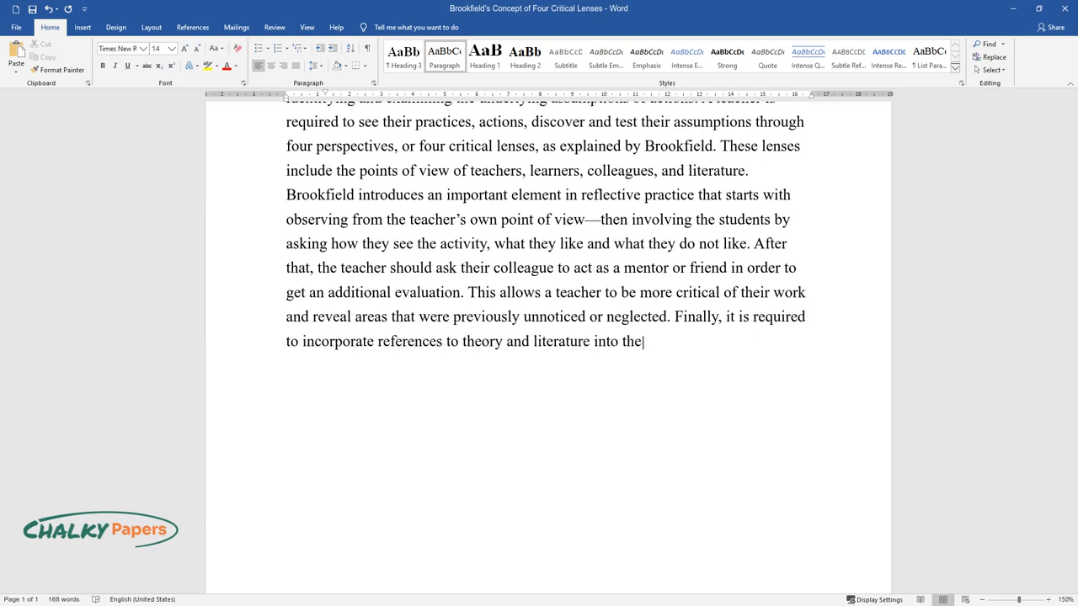
text(work.)
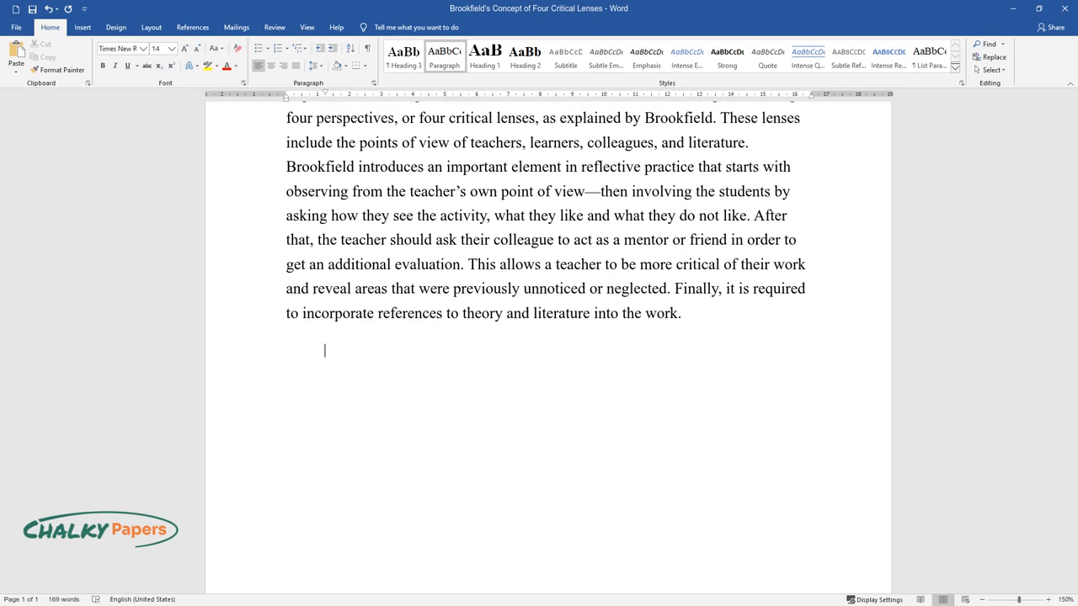
text(I am a trainee teacher teaching a)
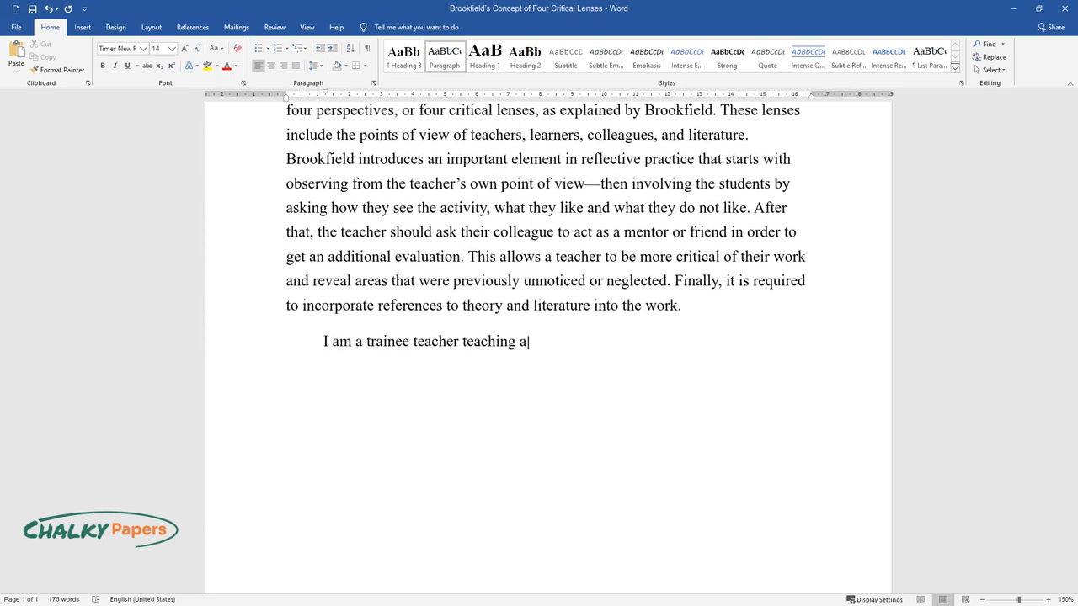
text(dults in pre-entry level ESOL/ESL at a)
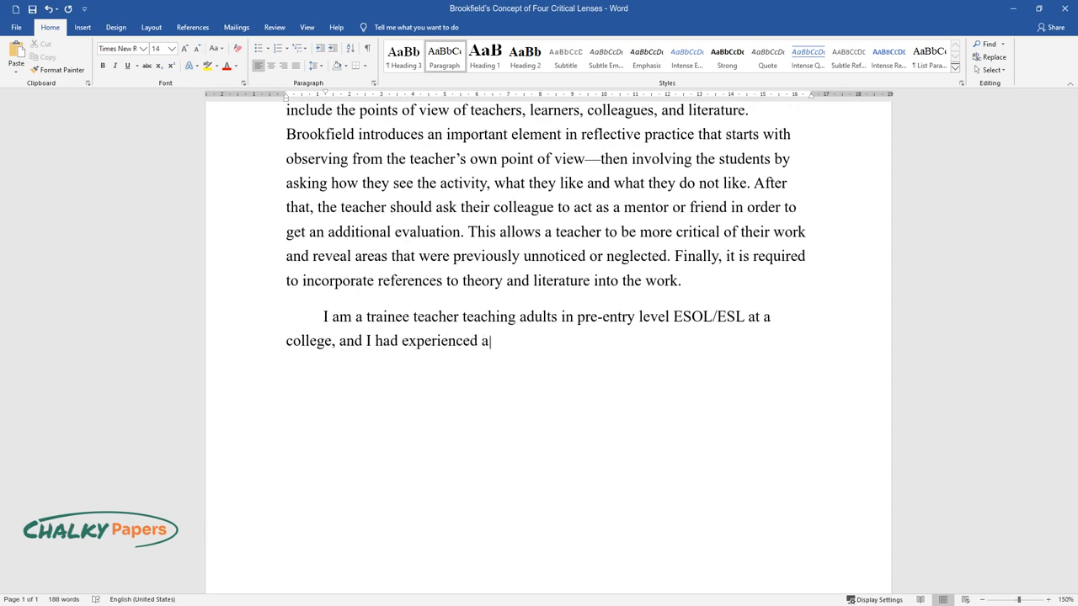
text(critical incident that could be ana)
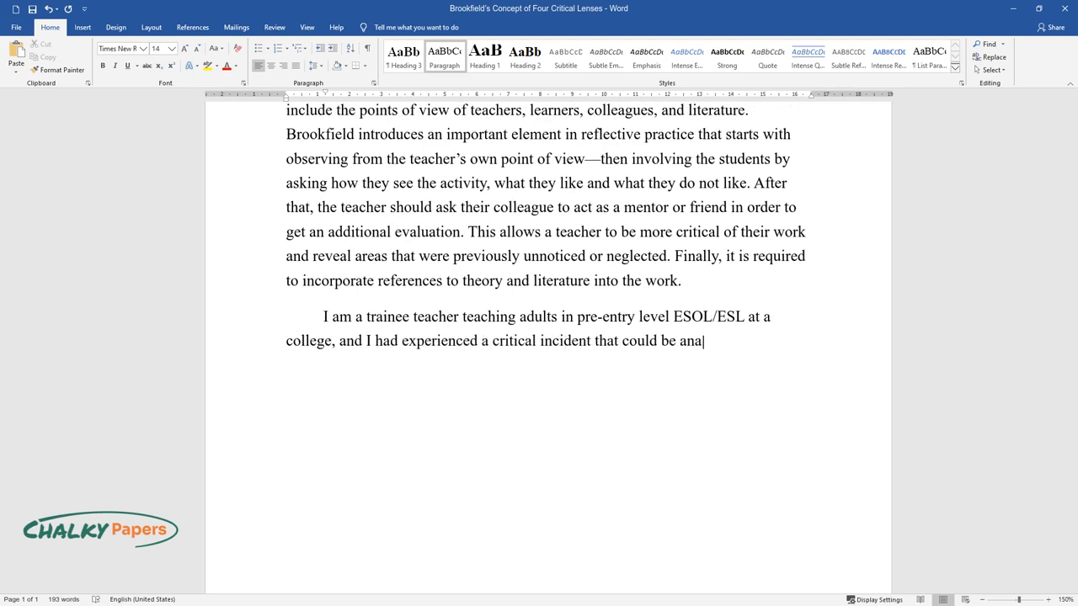
text(lyzed through the theory suggested b)
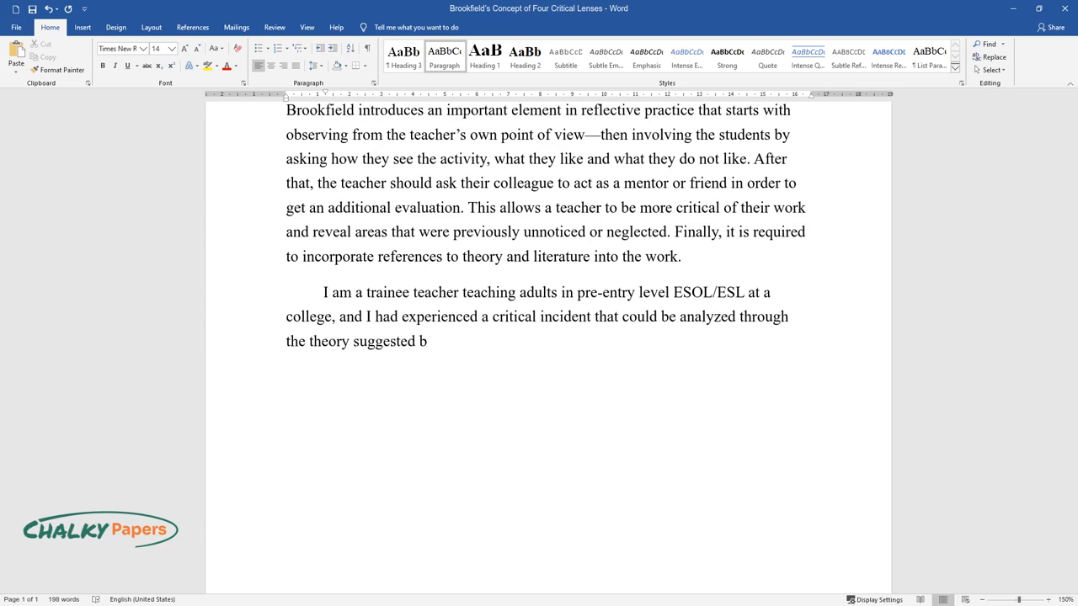
text(y Brookfield. When I have started to)
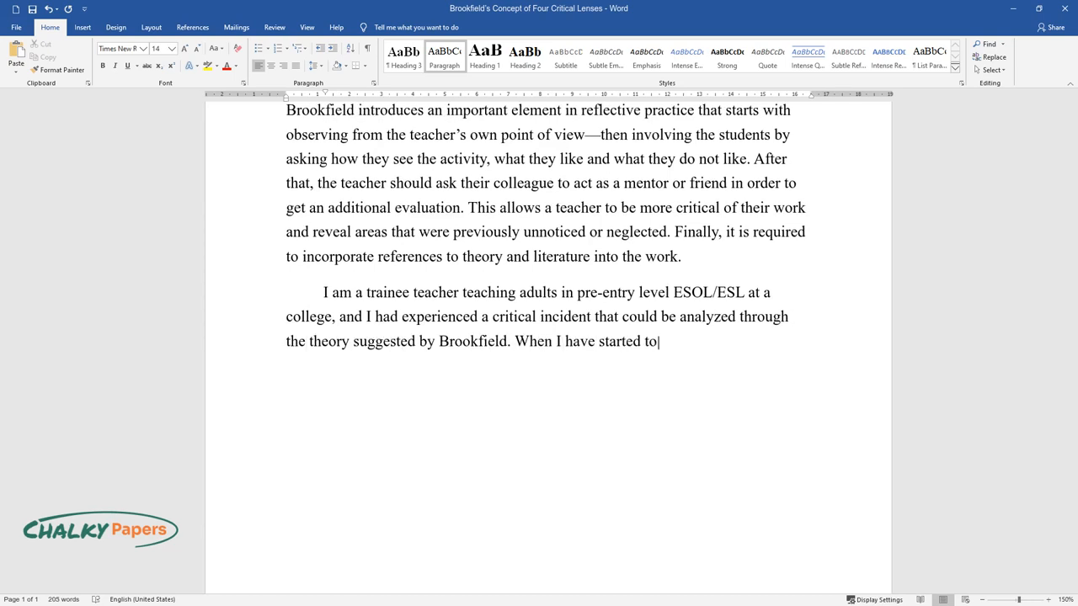
text(teach, I was focused on the result)
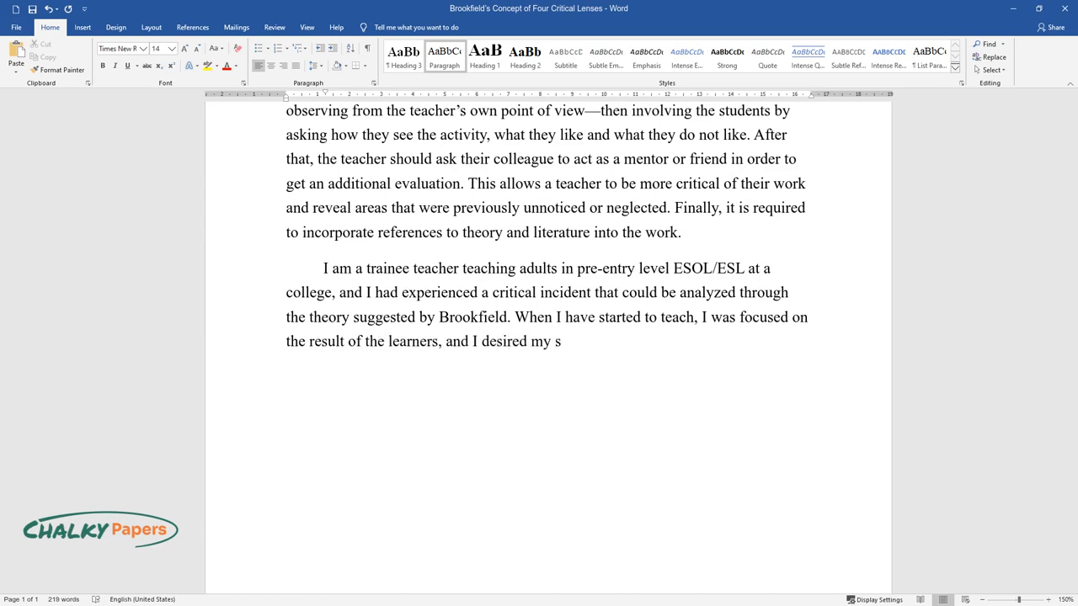
text(tudents to have the best possible la)
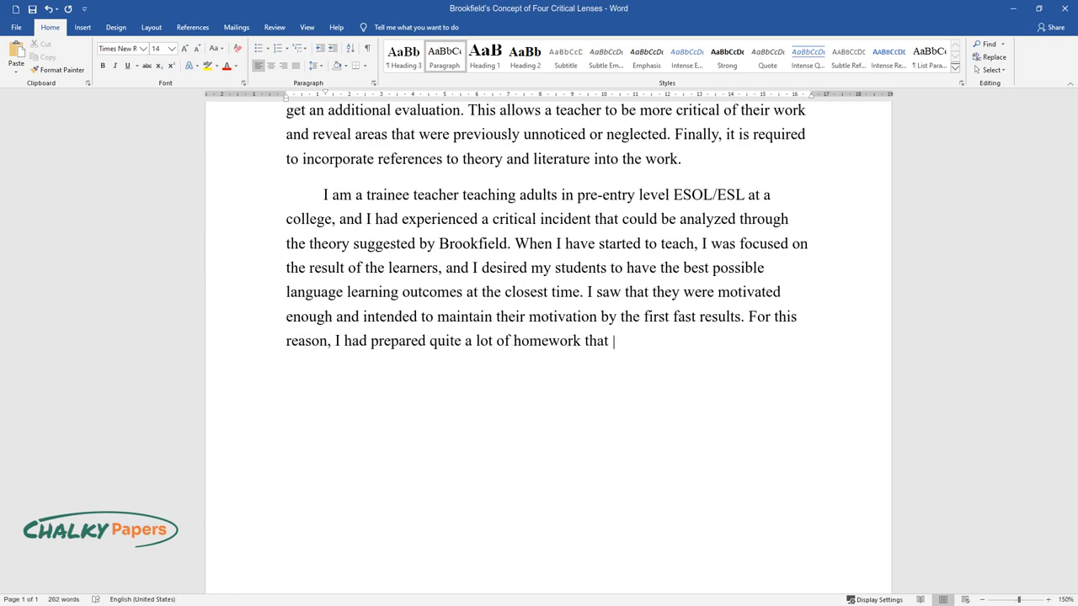
text(emphasized grammatical rules and new)
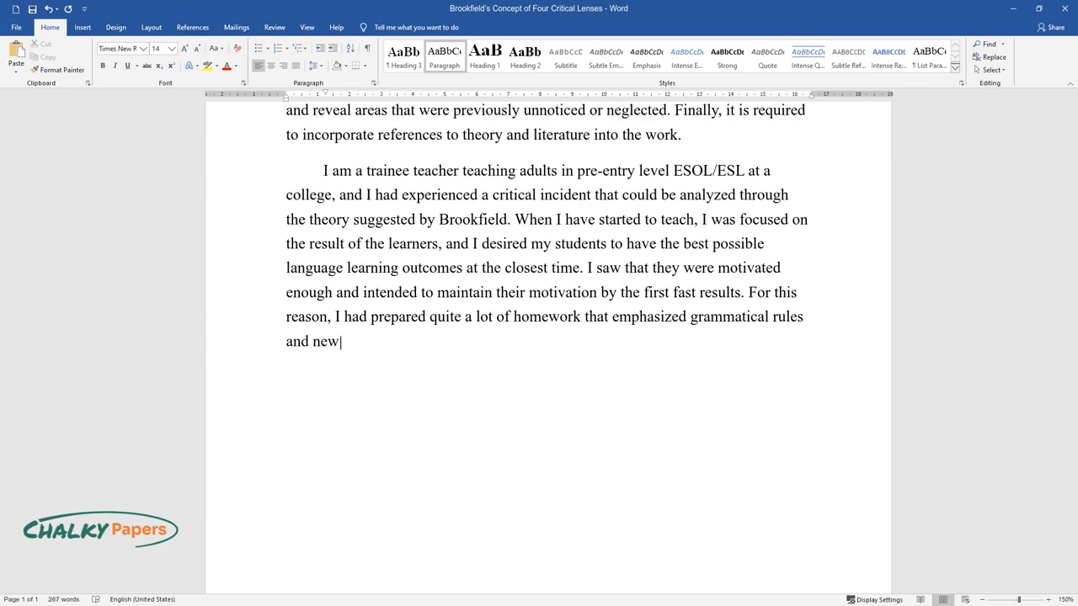
text(vocabulary. However, after a while)
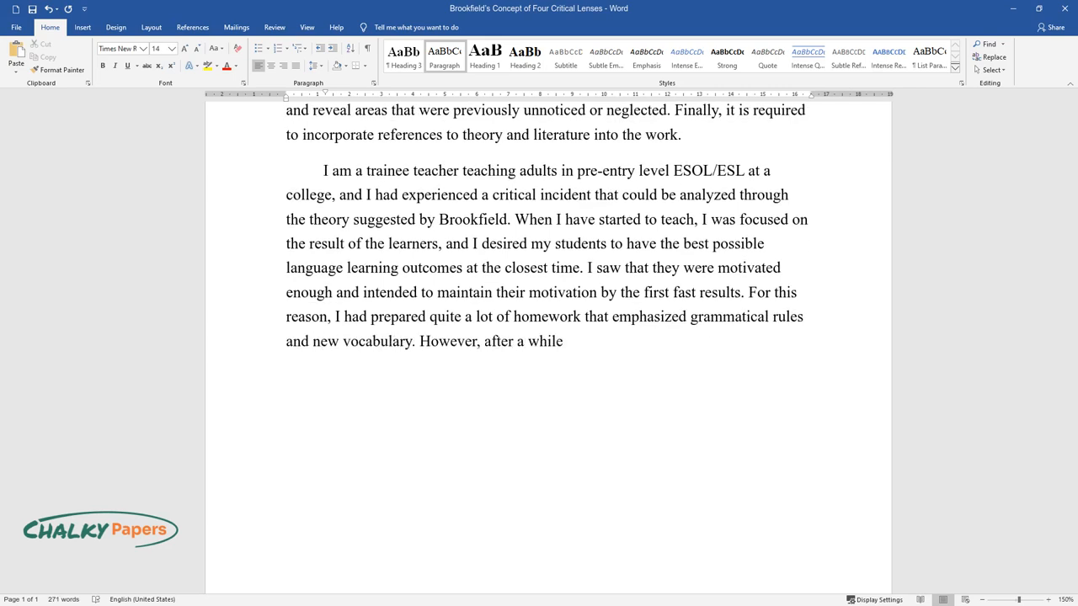
text(, I have noticed that some students)
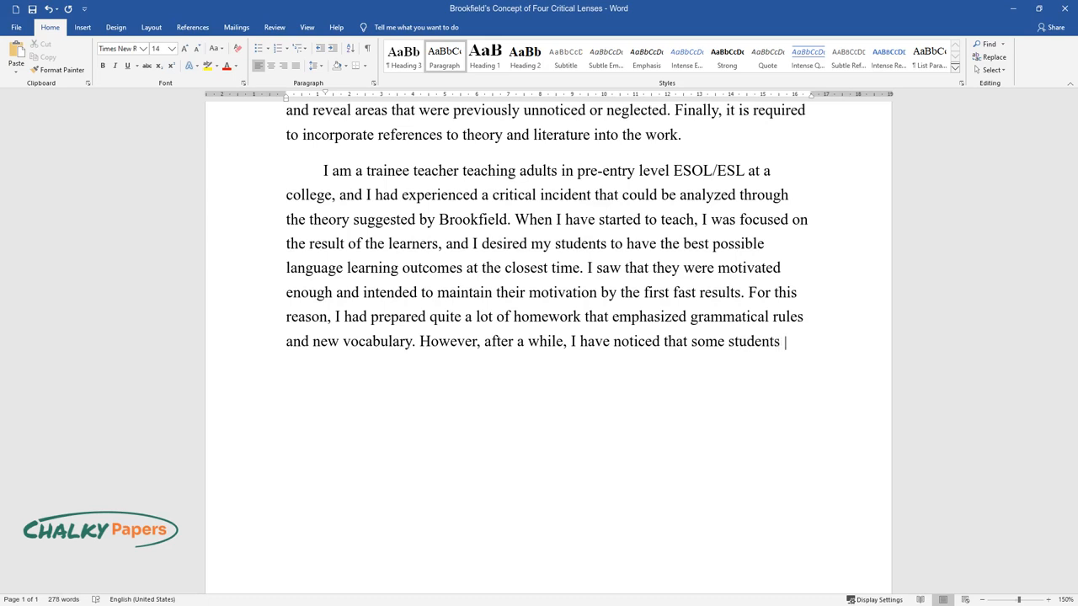
text(gave up on submitting their homework)
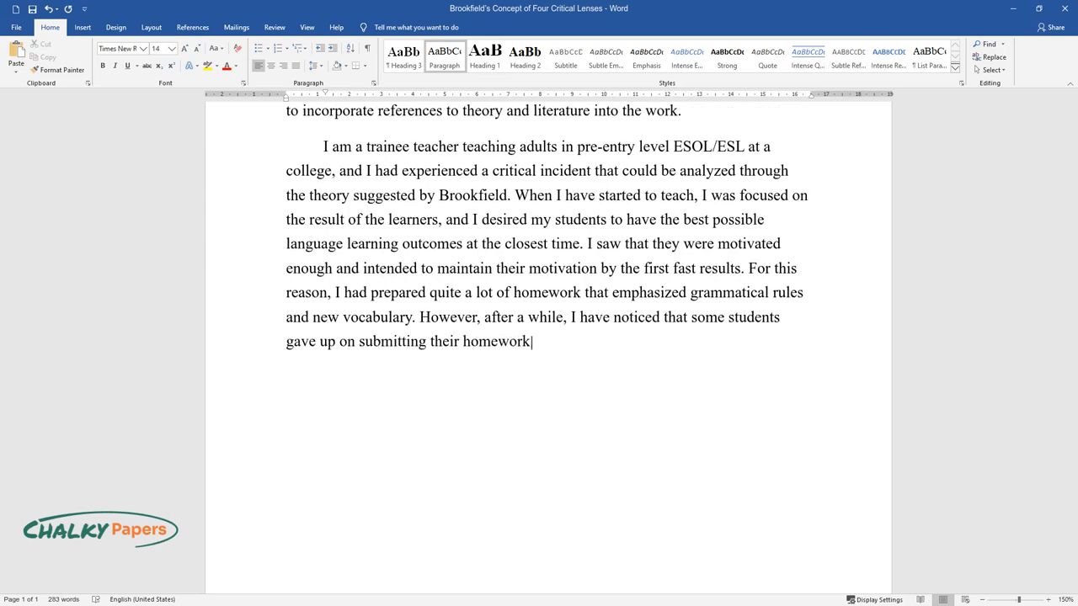
text(After that, I have decided to ask)
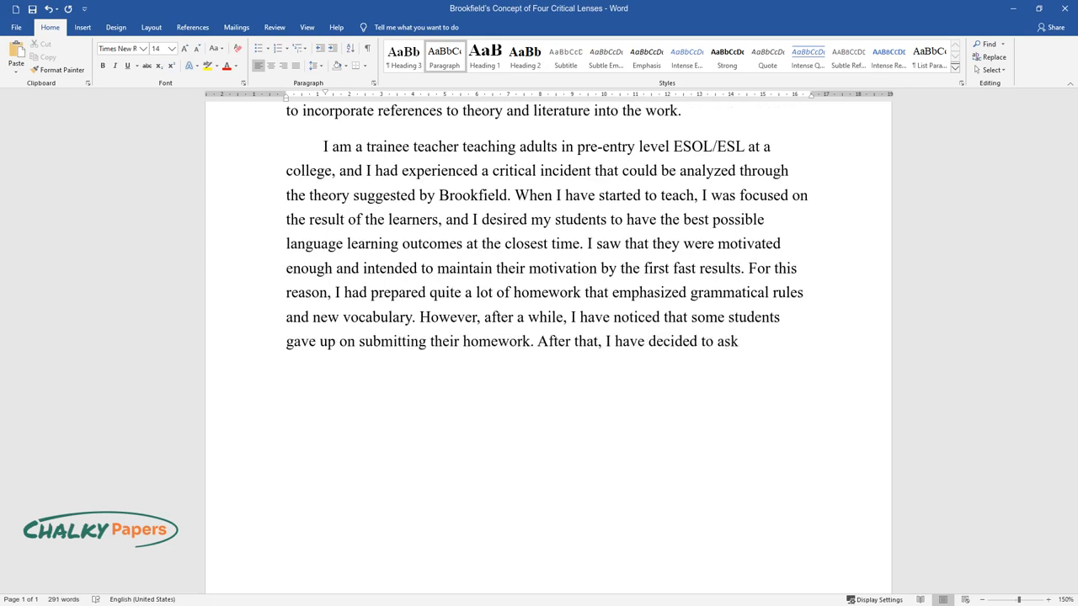
text(the students why they did not do th)
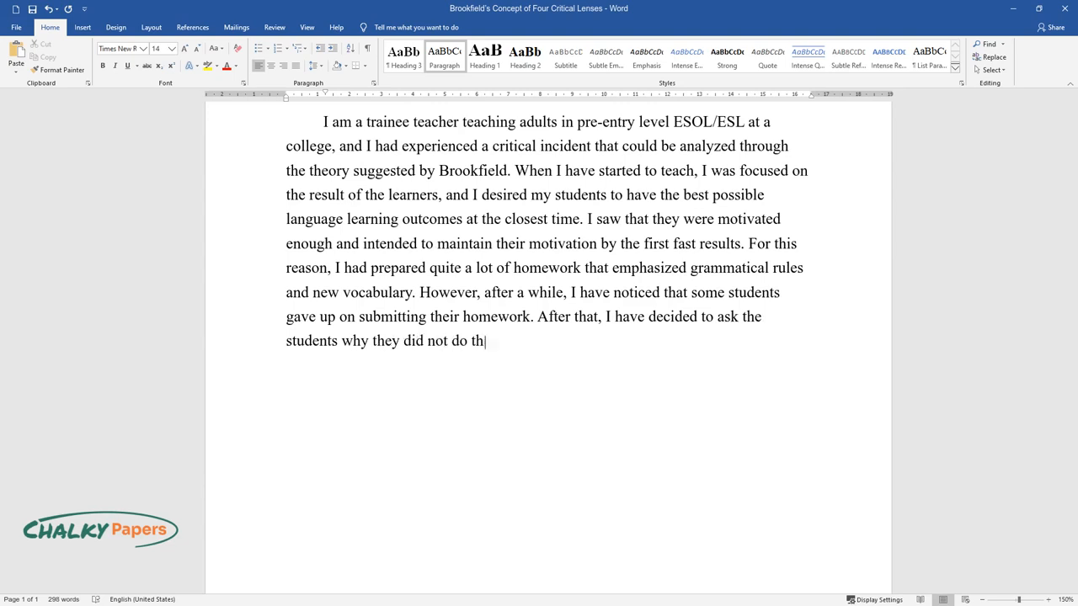
text(e given homework. It turned out that)
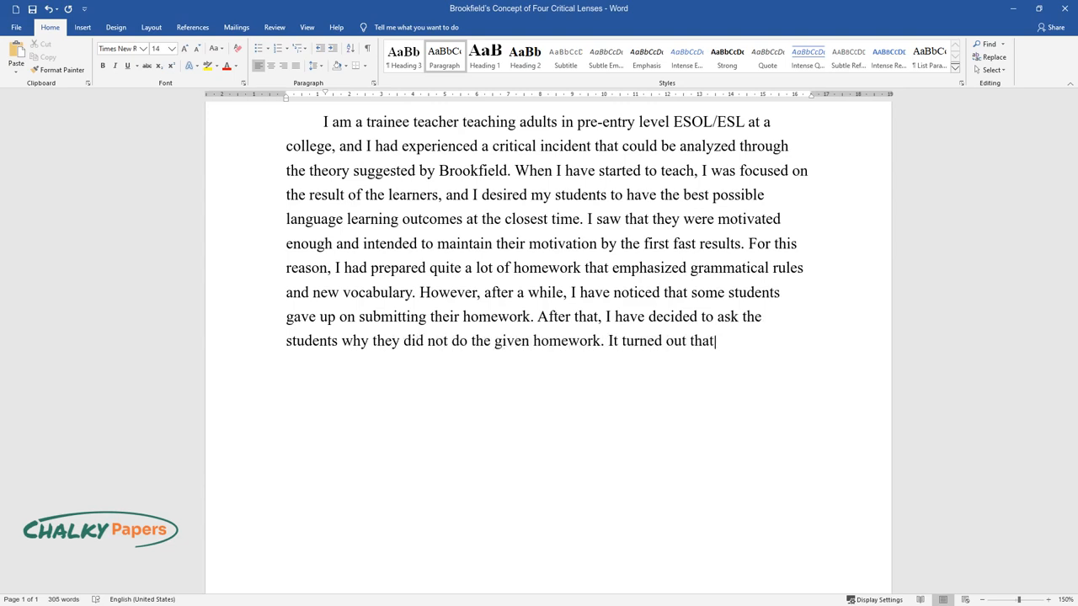
text(the workload was too large, and eve)
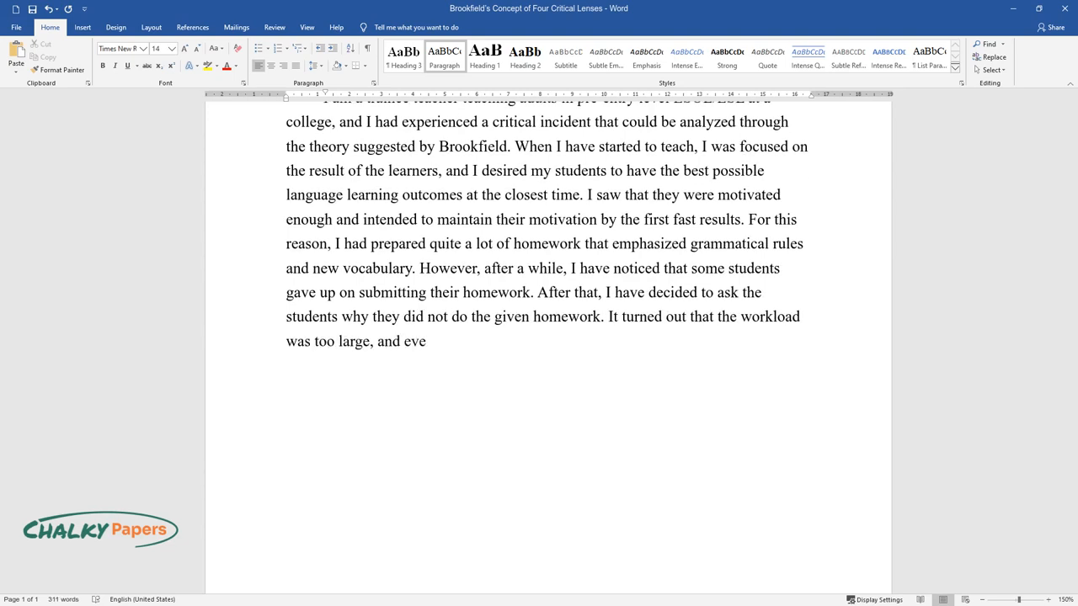
text(n if they were interested in the content, they sometimes were)
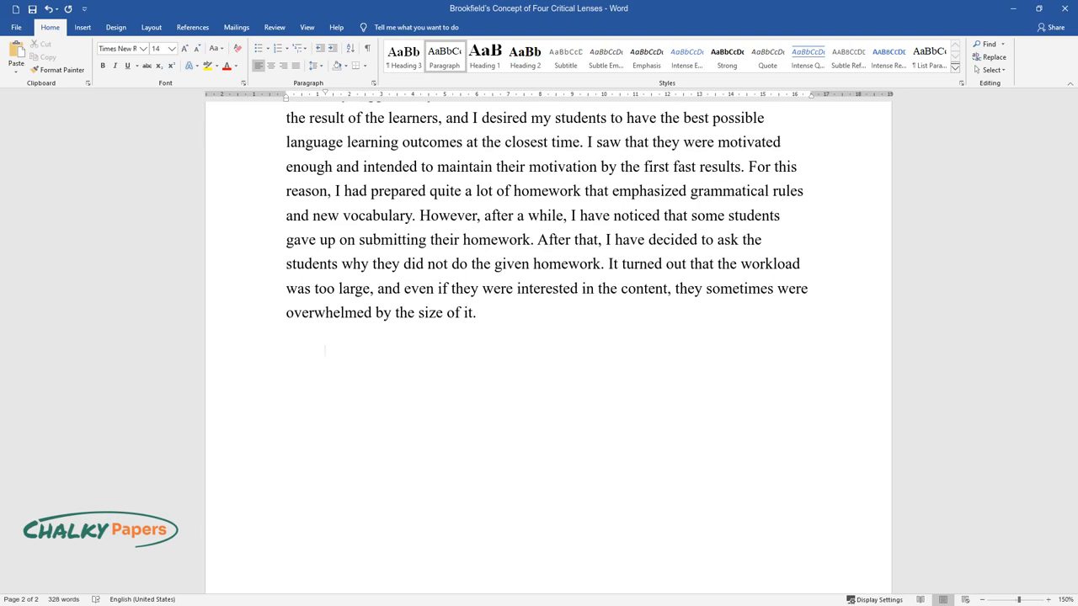
text(At this point, I felt guilty for)
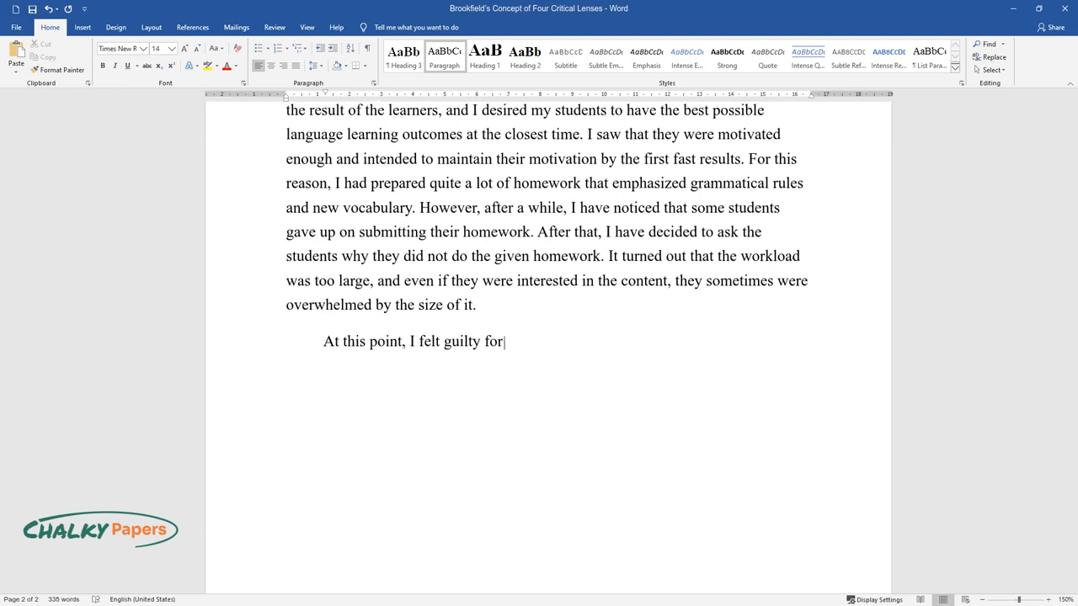
text(not asking their opinion about the w)
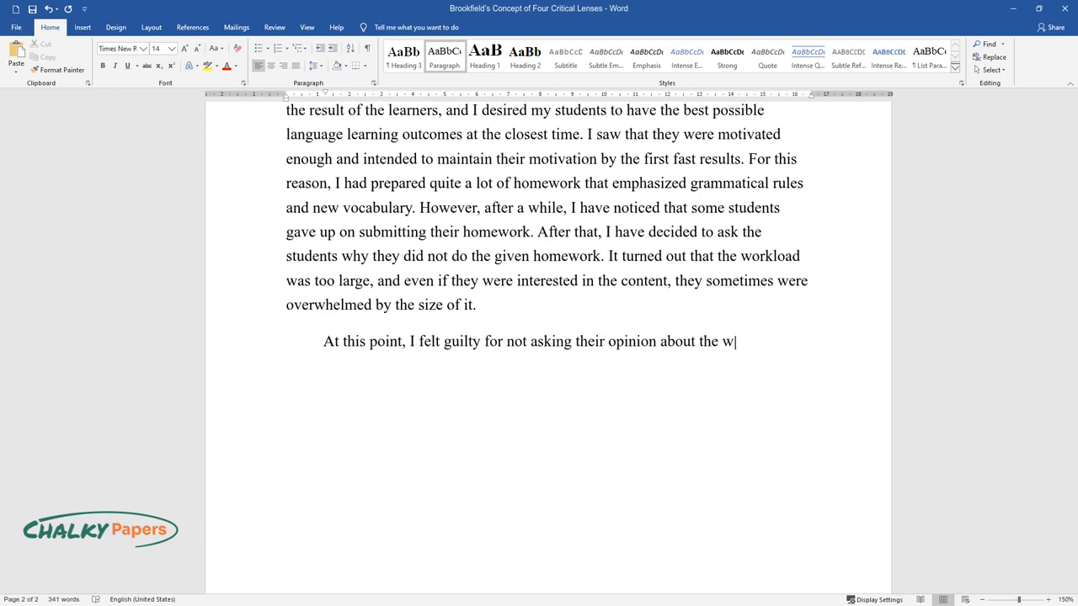
text(orkload at the beginning. It is significant to get the reflection as early as possible since it will help to)
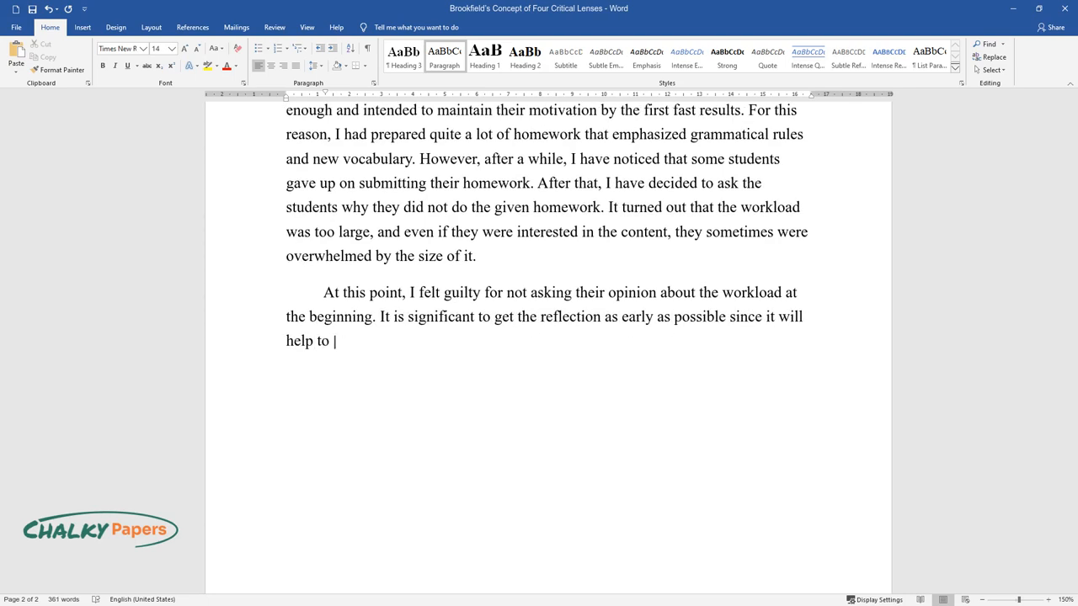
text(manage the teaching strategy in acco)
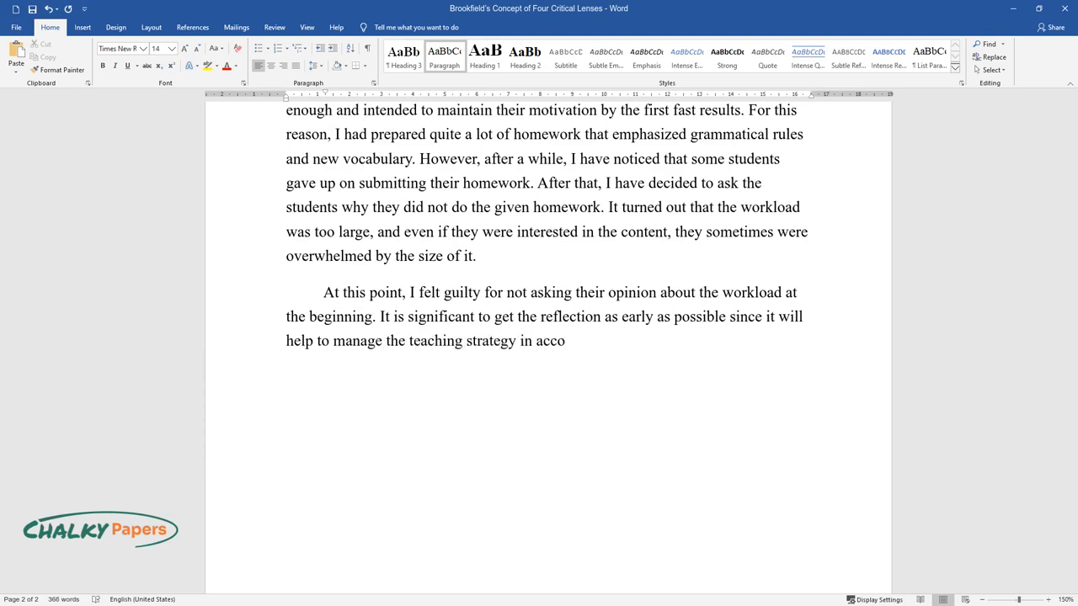
text(rdance with the learner's preferences)
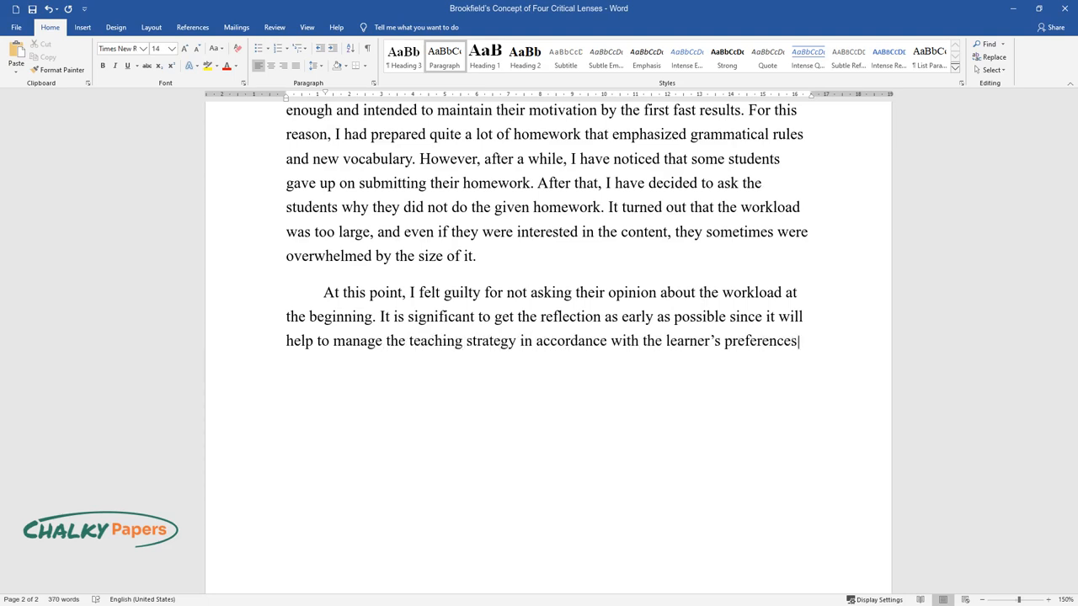
text(In addition, I could ask my more ex)
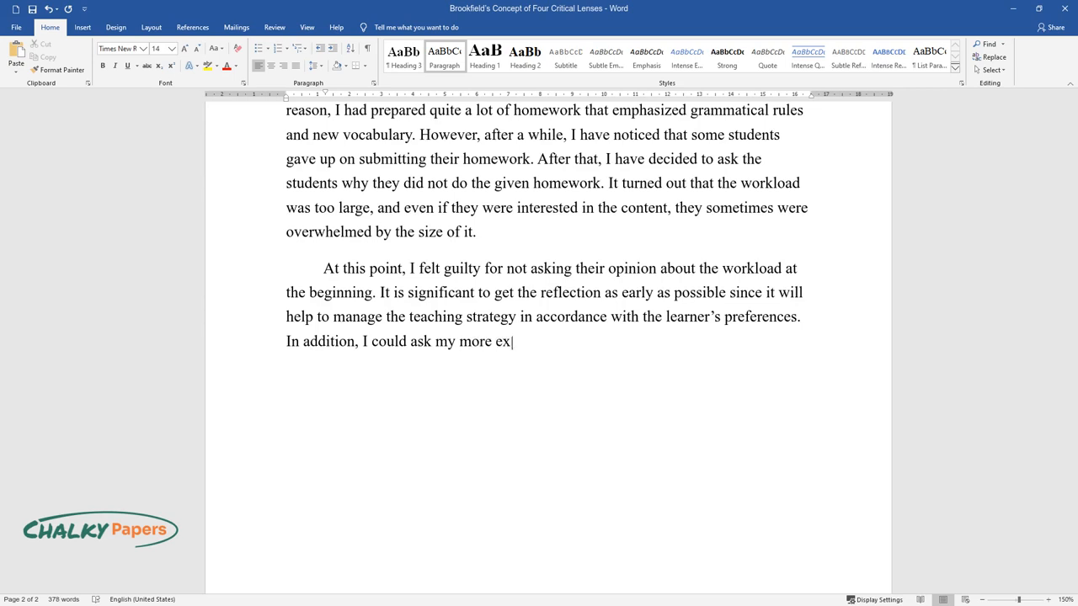
text(perienced colleagues about the size of the)
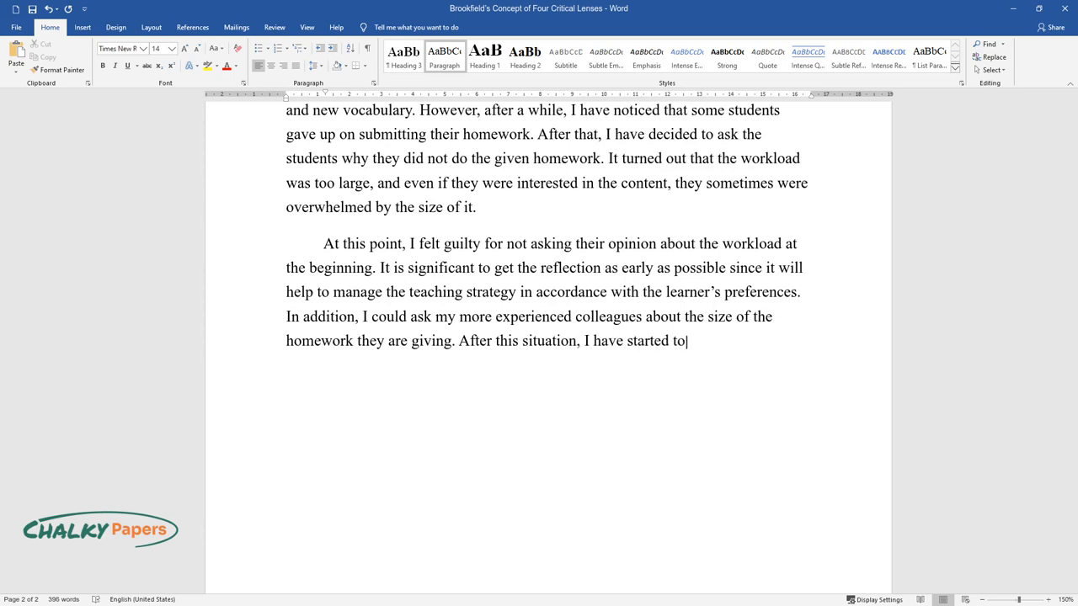
text(ask the student's point of view right after the first couple of finished homework. That is a great)
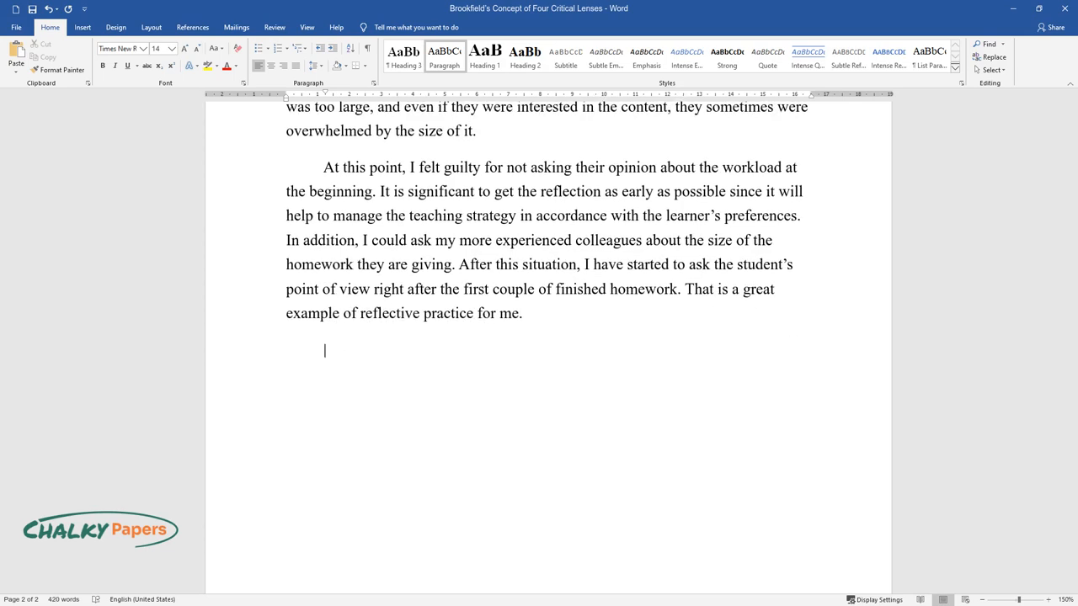
text(Reflective practices e)
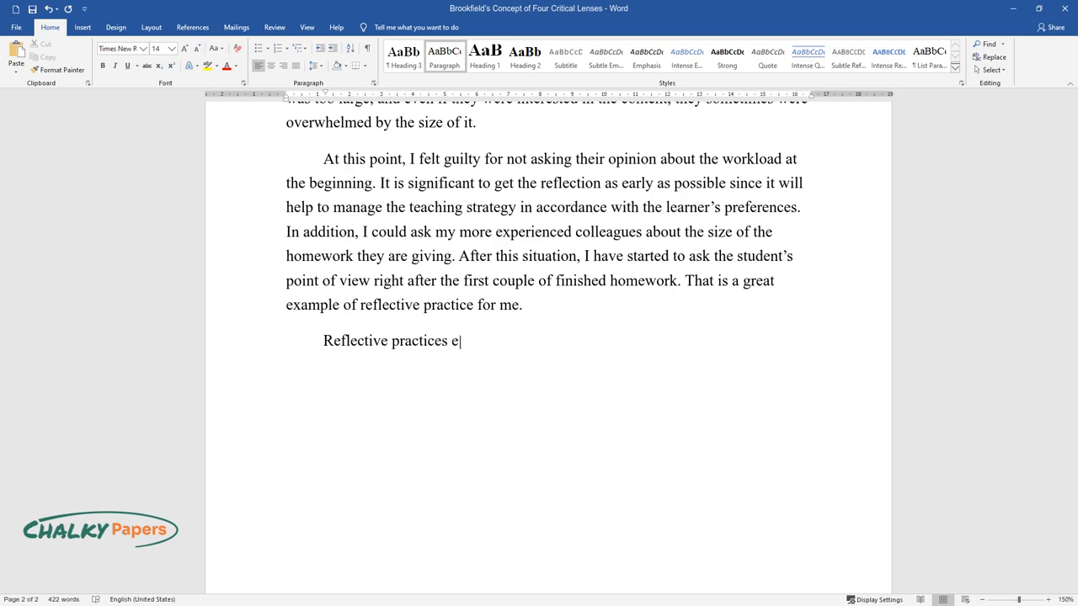
text(valuate events from different ang)
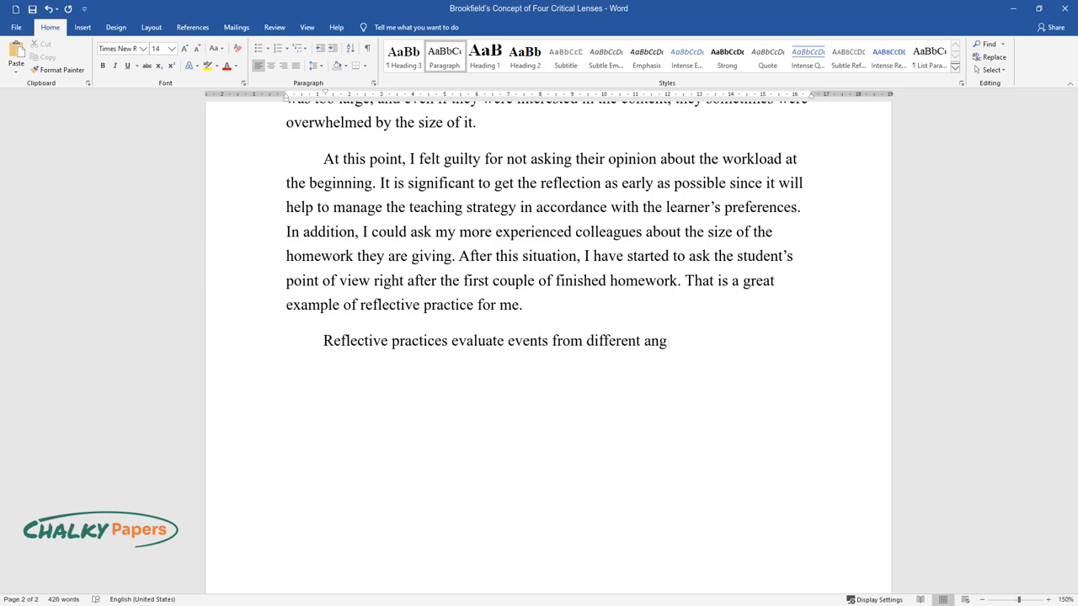
text(les and perspectives and determine)
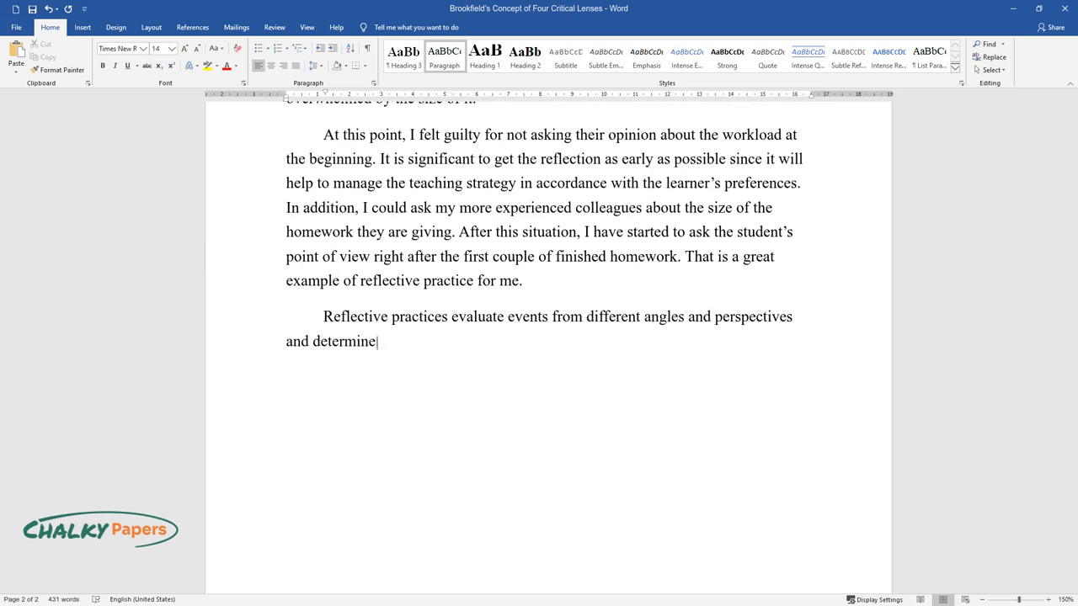
text(the best course of action based on)
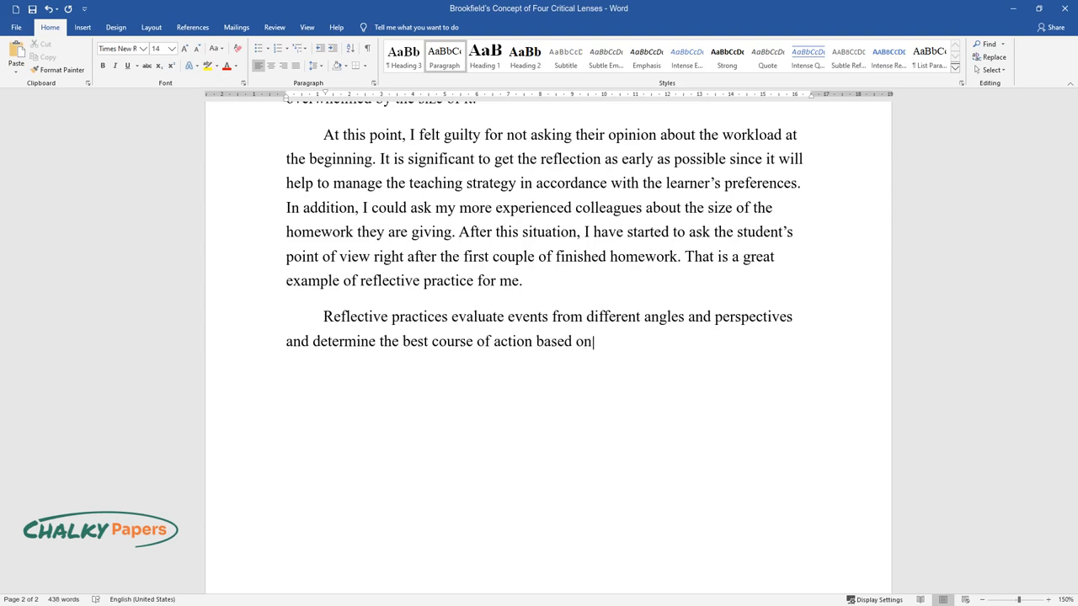
text(relevant theories. In contrast to)
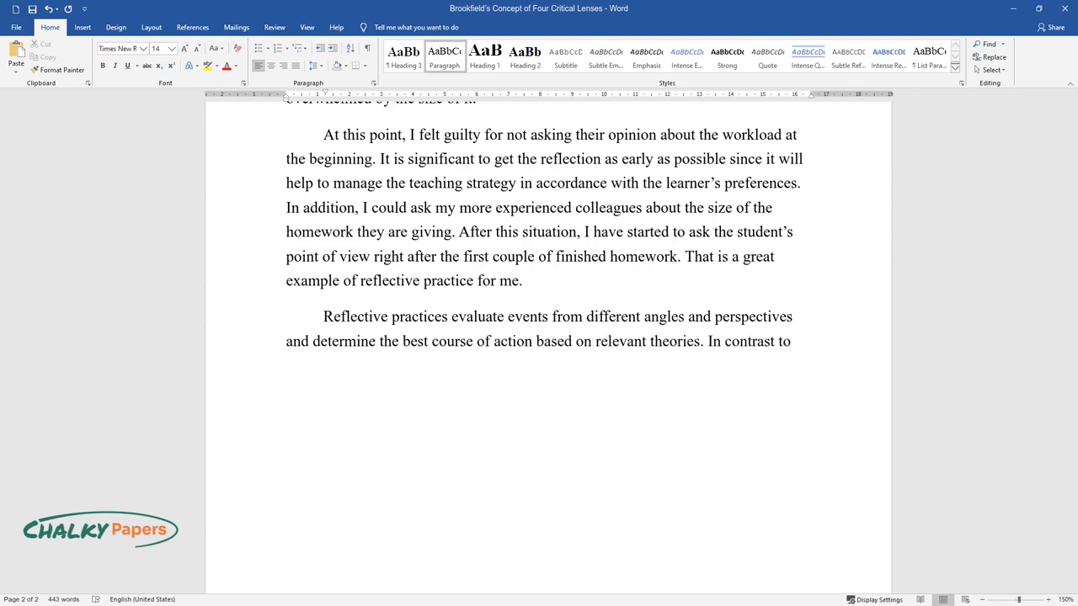
text(common sense remorse, the reflexive practice creates autonomous learners and)
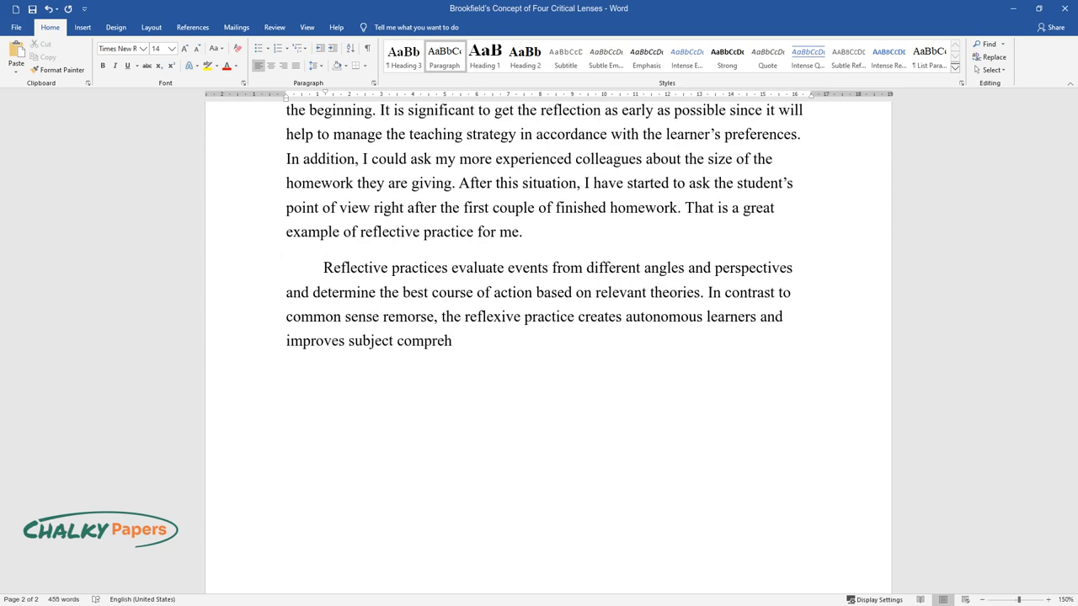
text(ension, critical thinking, problem)
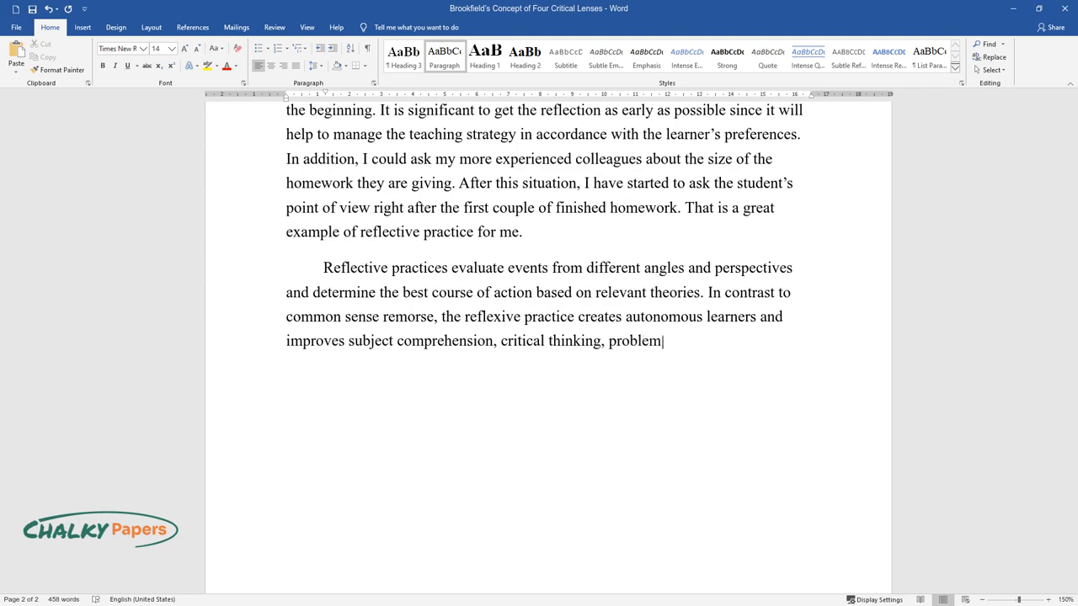
text(-solving, and individual change m)
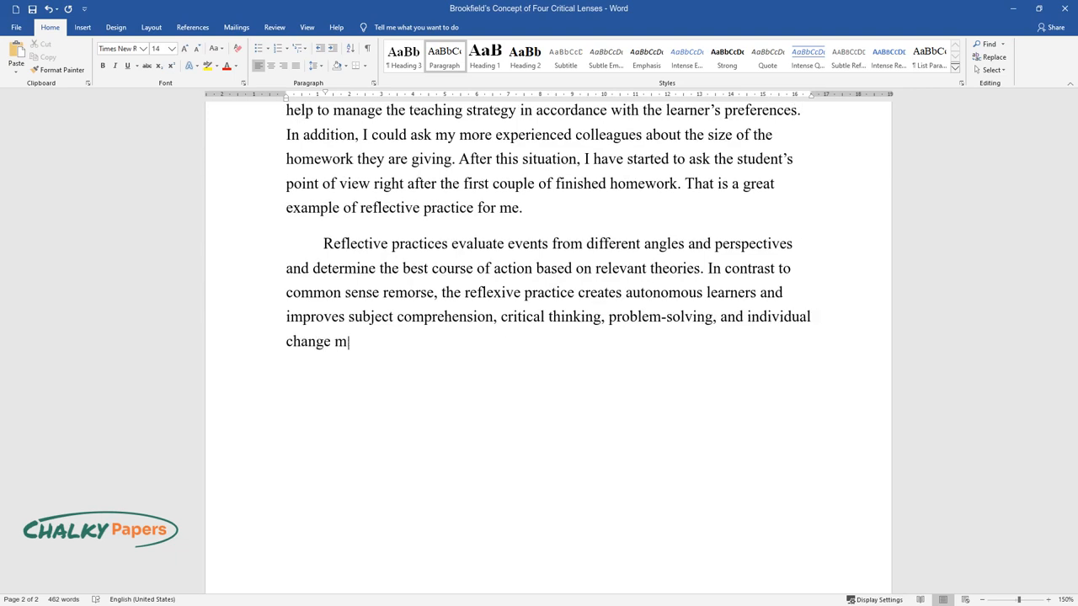
text(anagement skills. Biggs uses a mir)
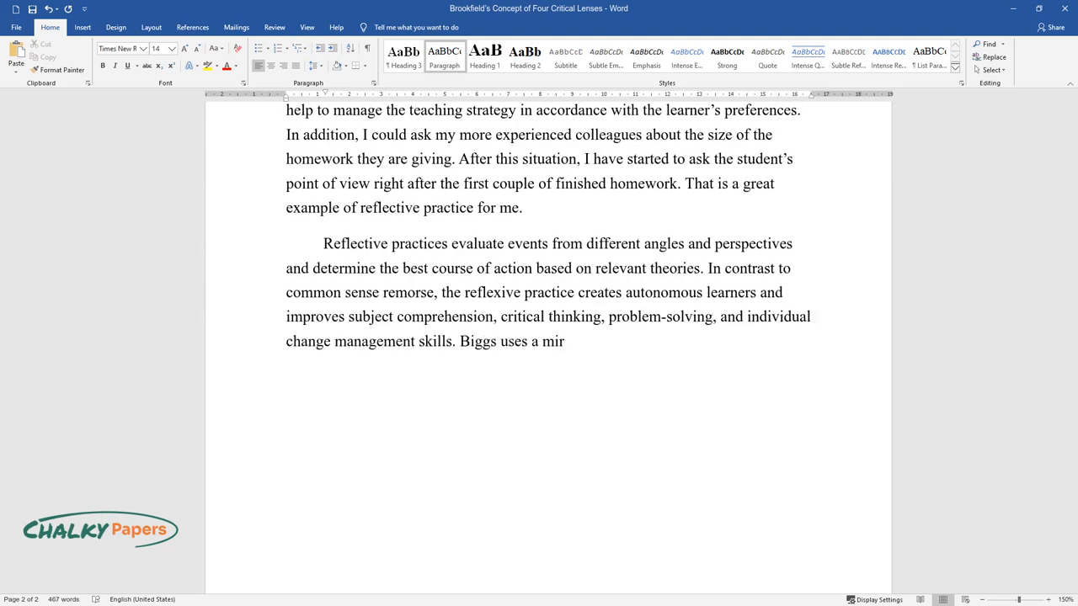
text(ror analogy, meaning that the refl)
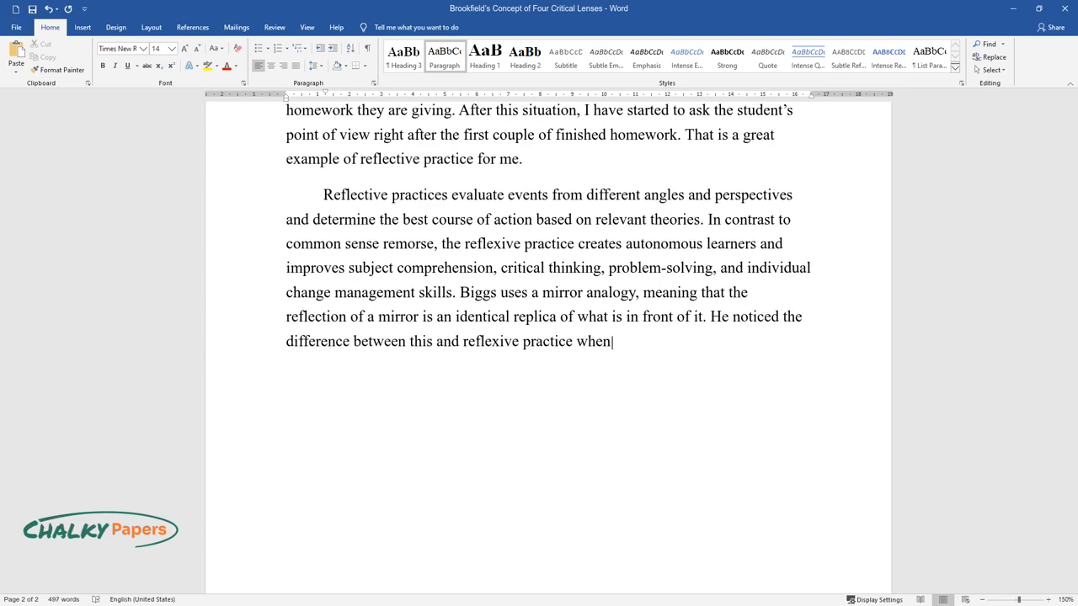
text(he discovered that the reflection)
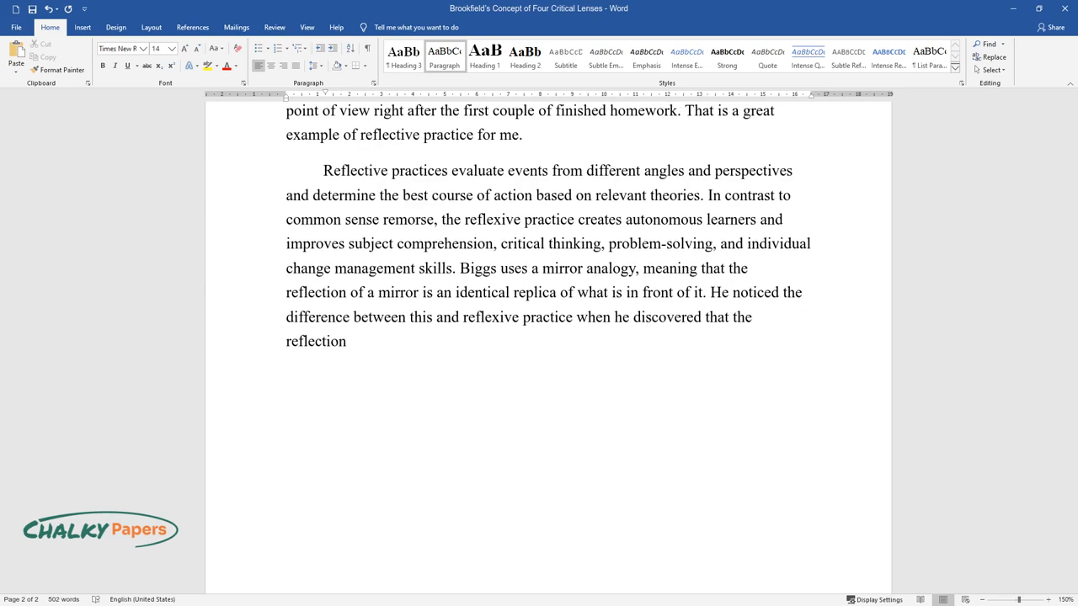
text(in professional activity was not)
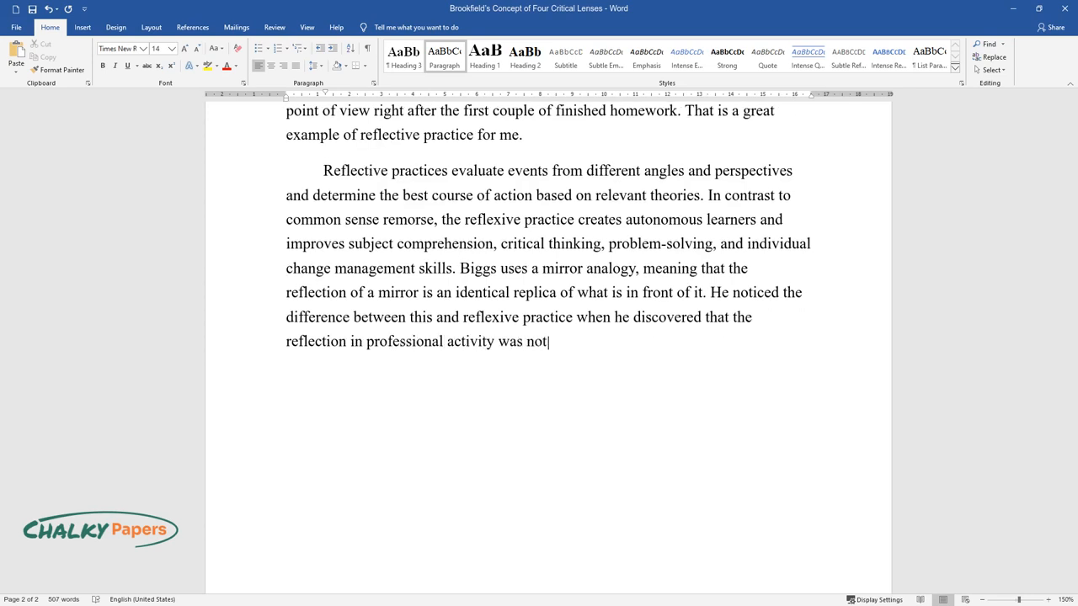
text(what it was, but what it was, returning a)
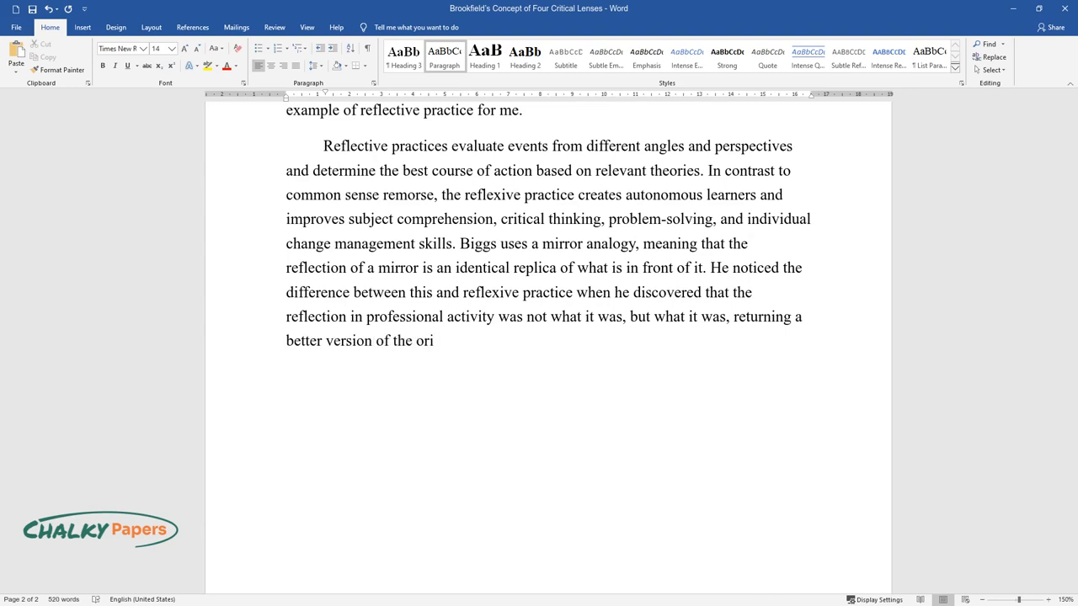
text(ginal. Self-improvement is achieve)
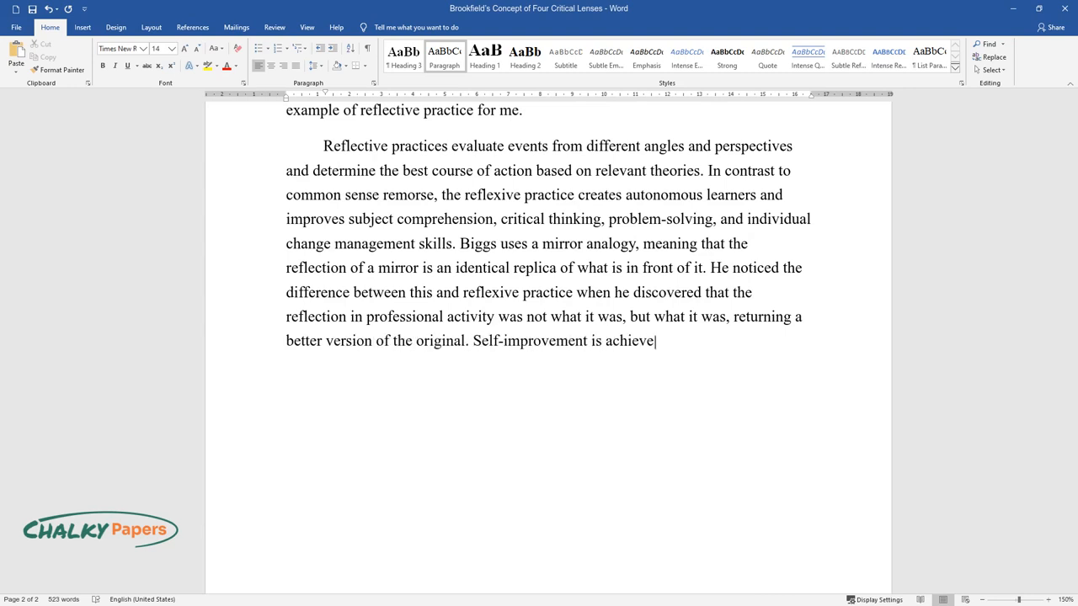
text(d through reflective practice. It)
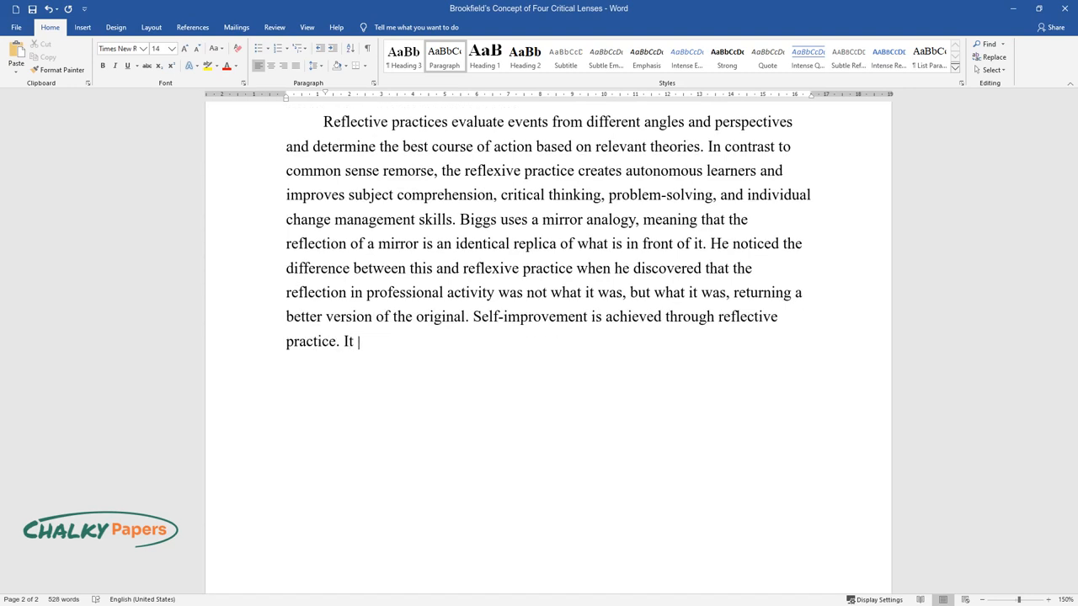
text(can be used to evaluate intellectu)
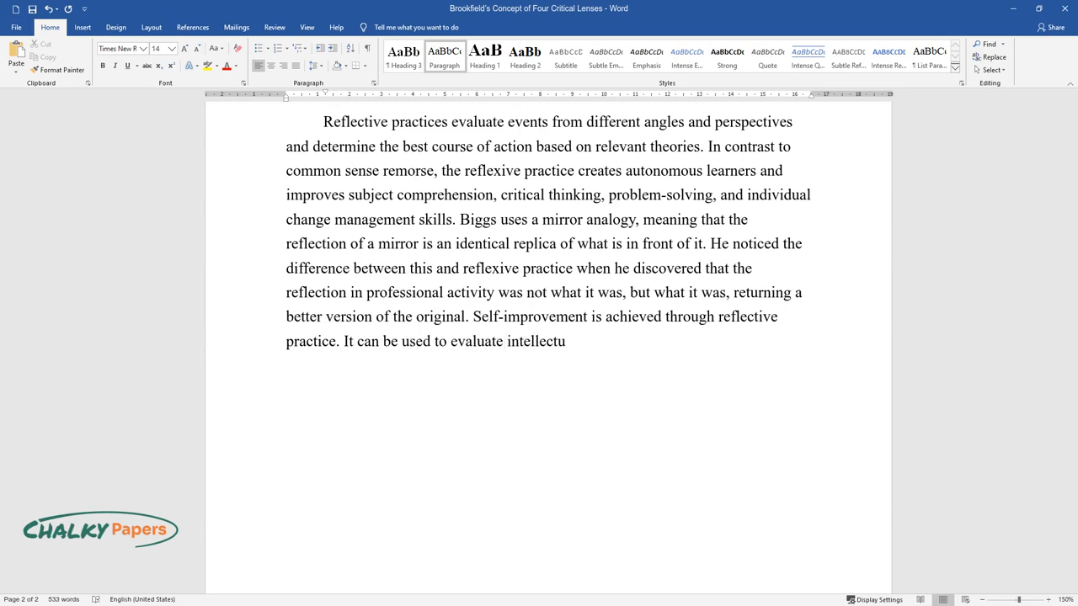
text(al, social, and psychological perf)
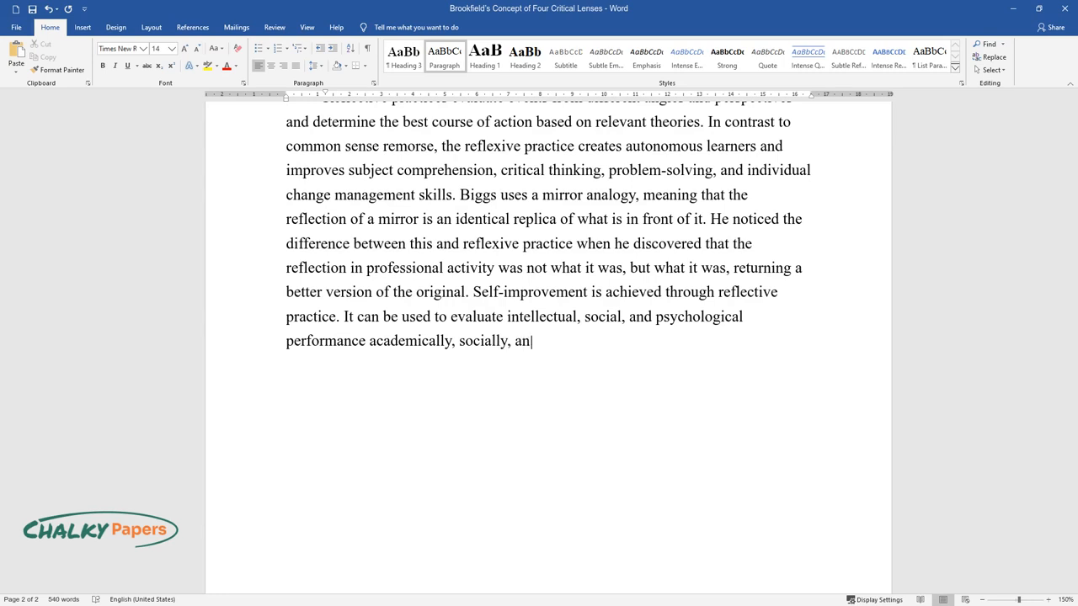
text(d psychologically.)
text(The second type of reflex is called reflex practice and wa)
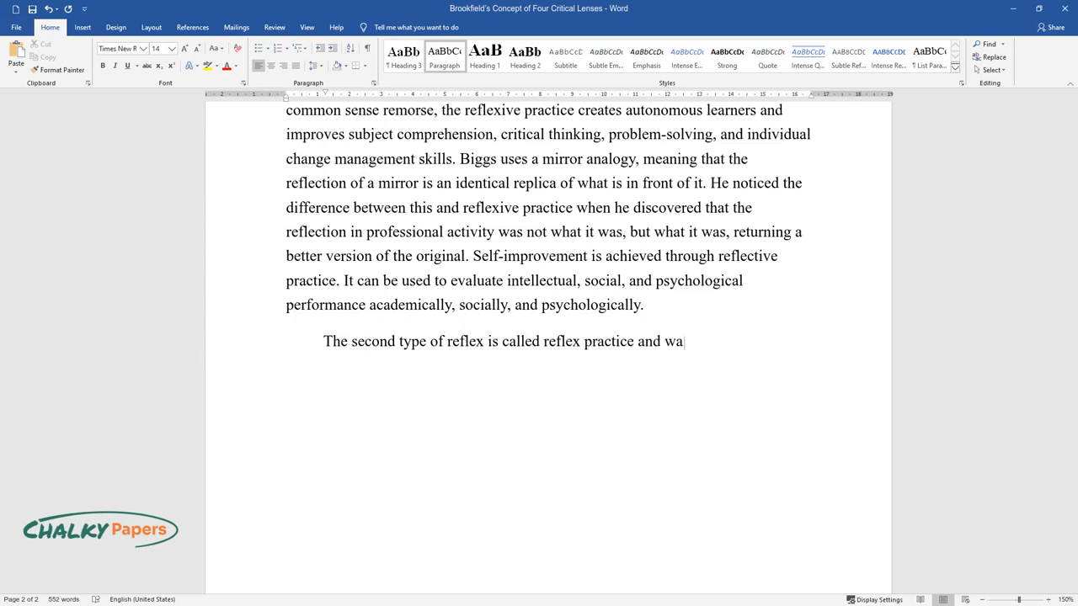
text(s developed by Donald Schon in 198)
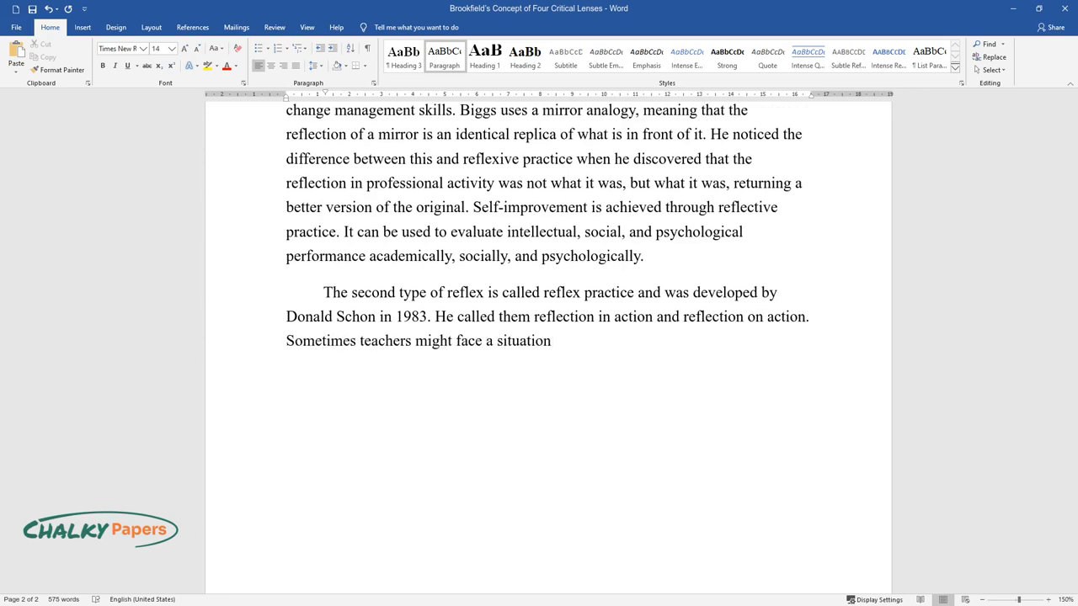
text(where the lesson does not go as it was)
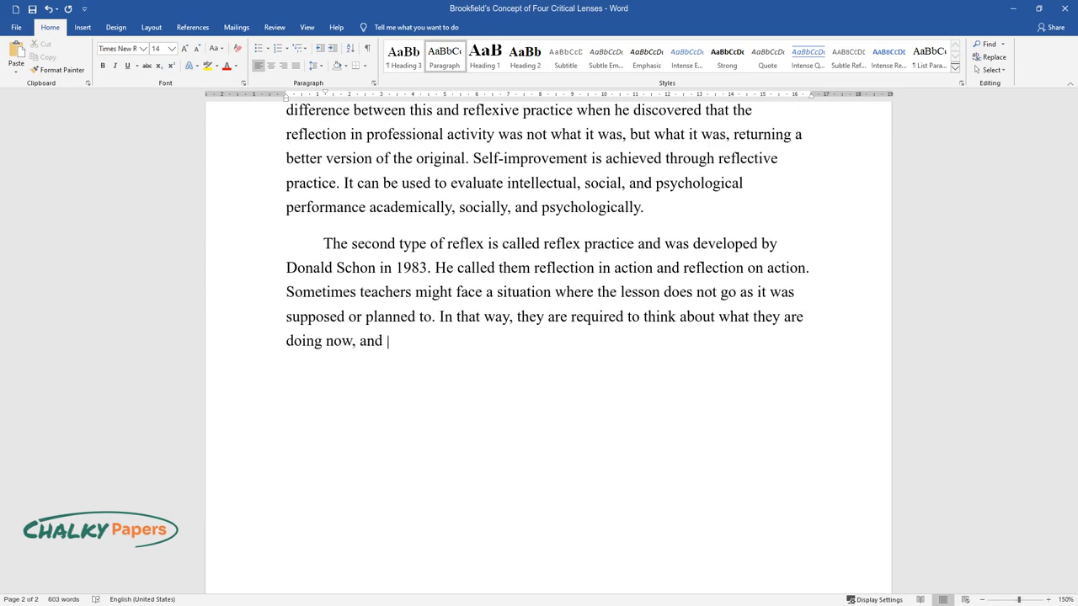
text(that is called reflection-in-action. I have been in such a situation)
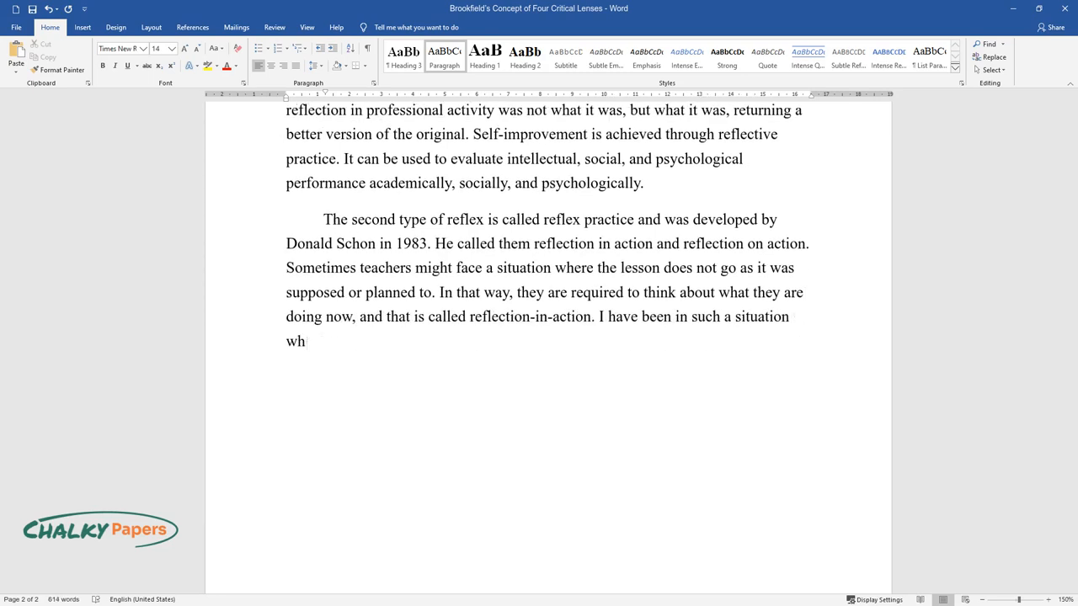
text(en I was teaching as a volunteer ESO)
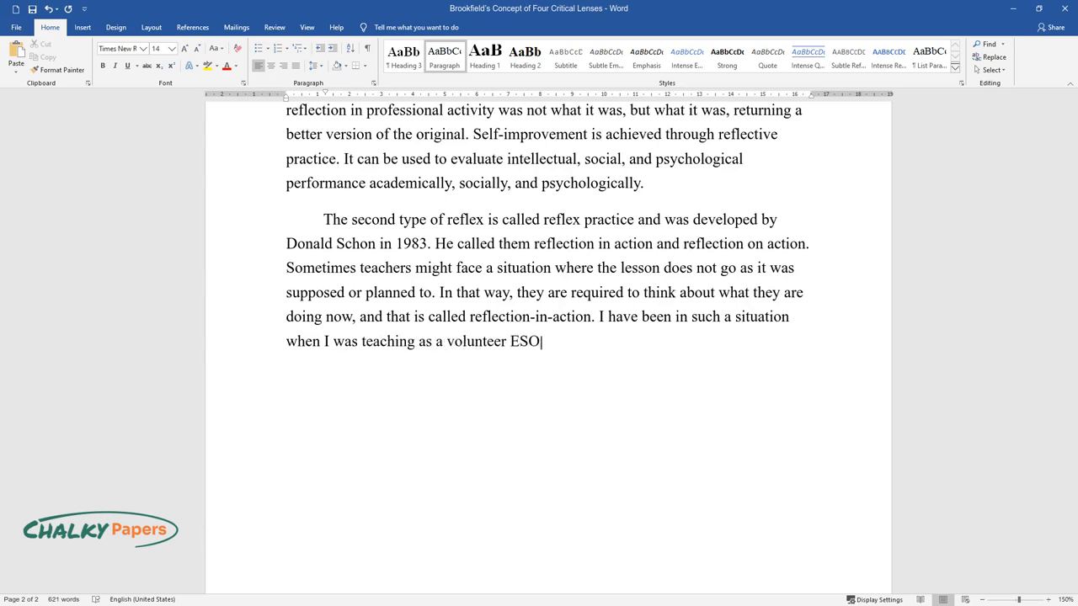
text(L teacher. I was teaching adult lea)
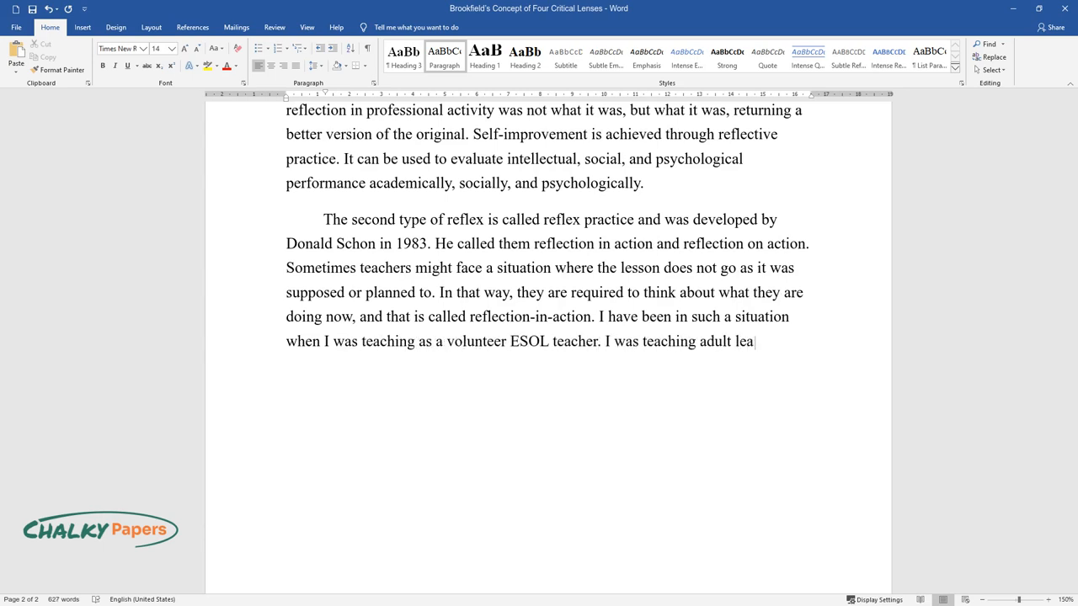
text(rners in pre-entry level ESOL, and)
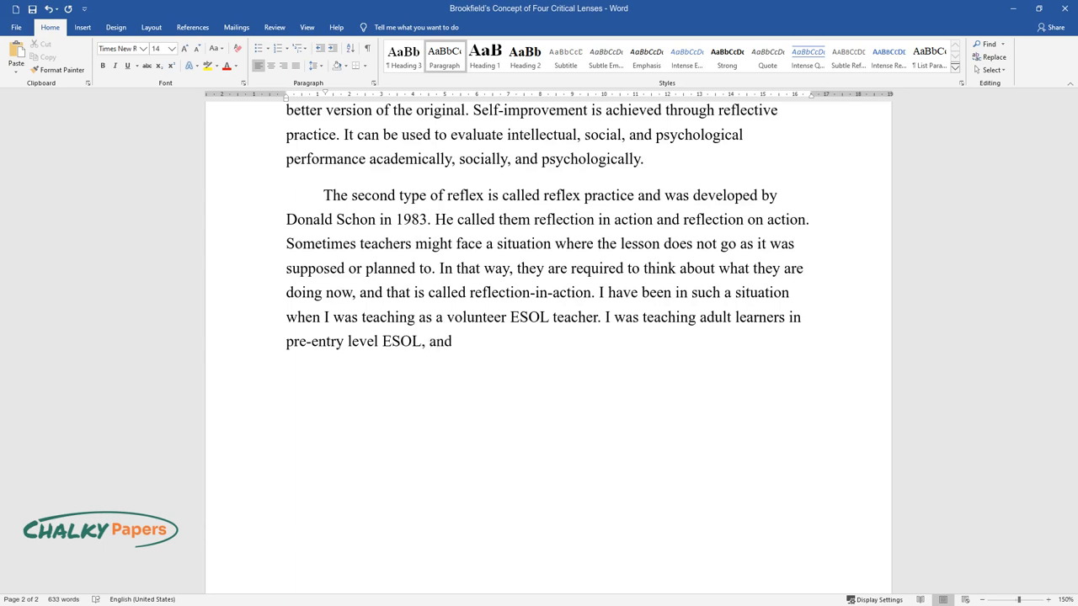
text(at one of the lessons, I have asked)
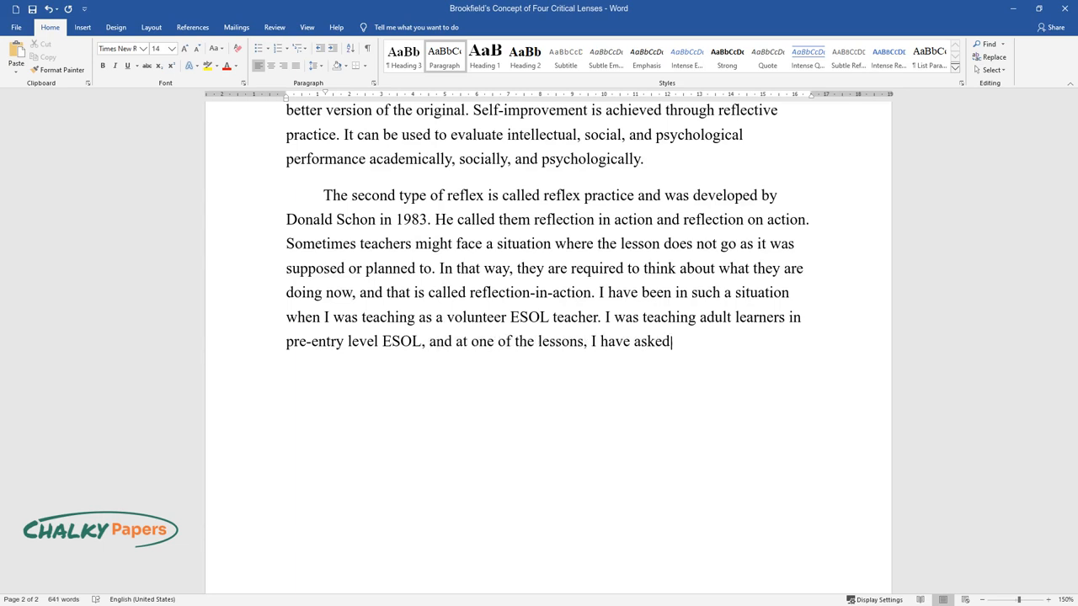
text(the students to accomplish the giv)
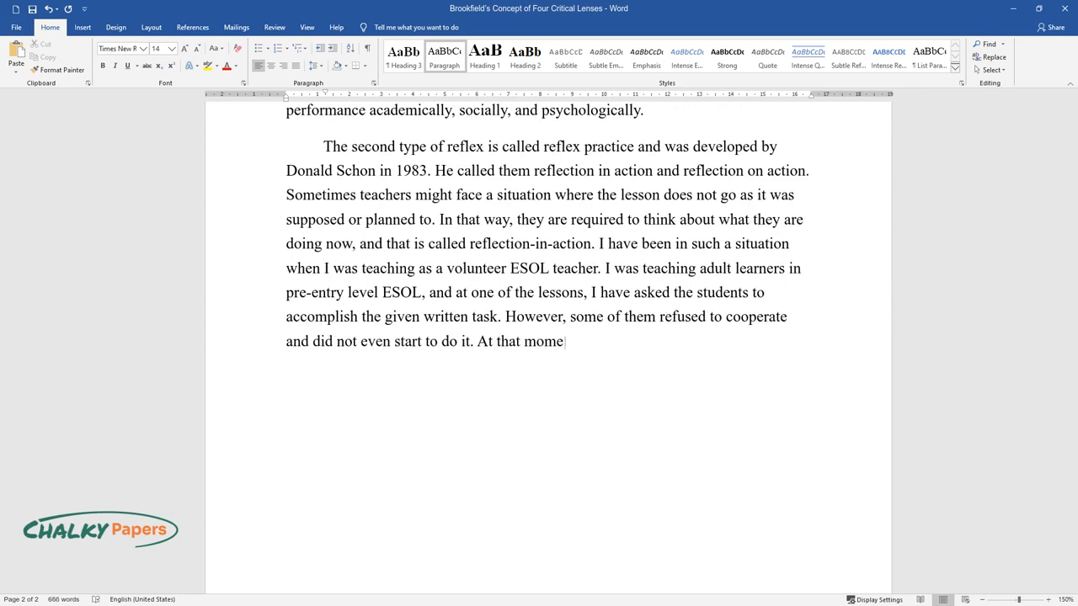
text(nt, I was feeling terrible and have)
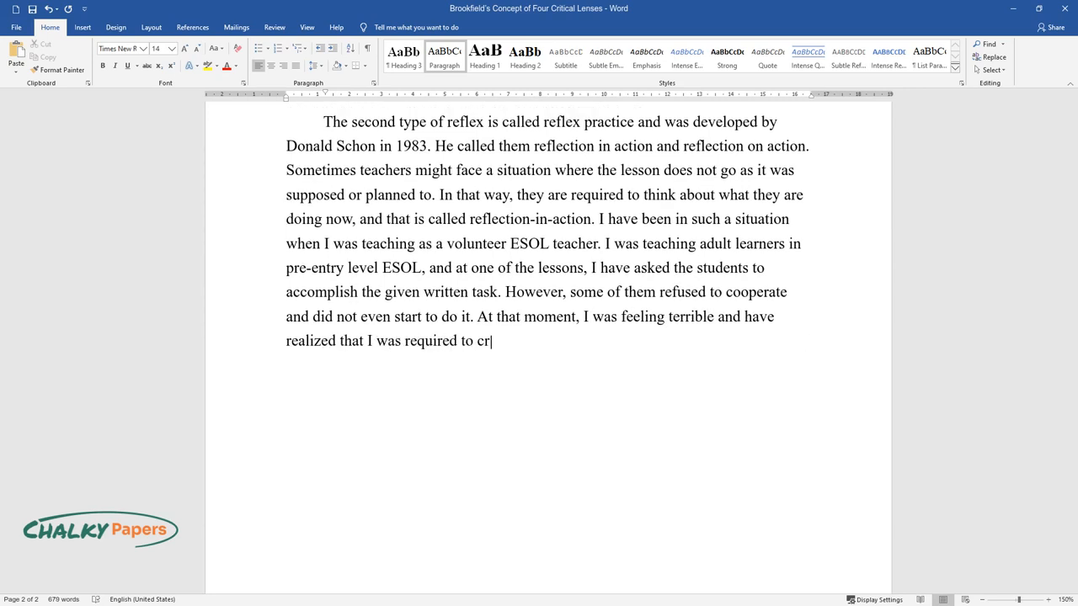
text(eate a solution in order to save the lesson and still)
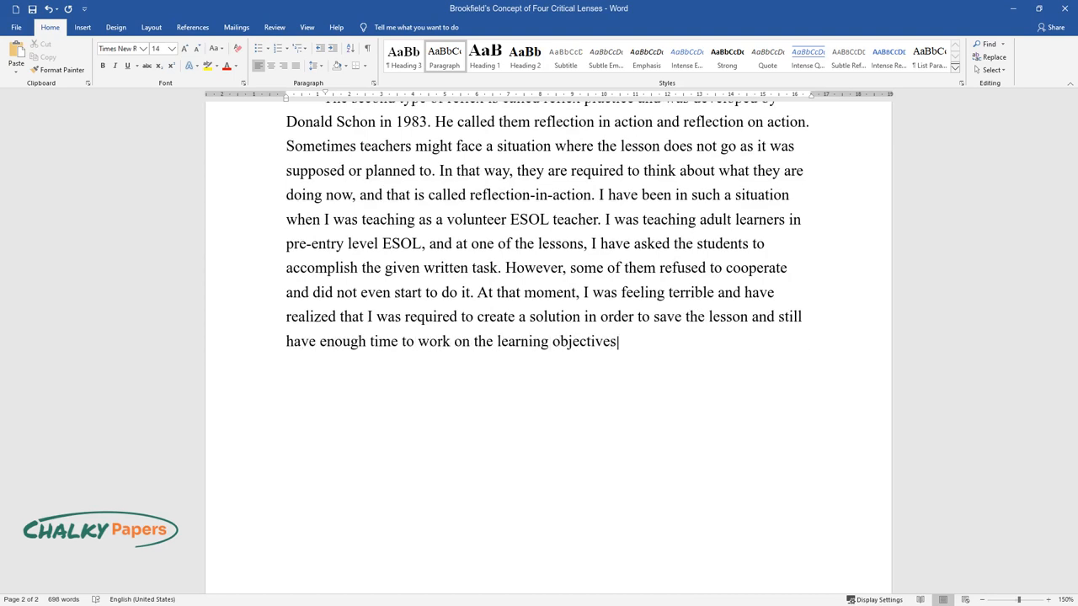
text(I have suggested doing the task t)
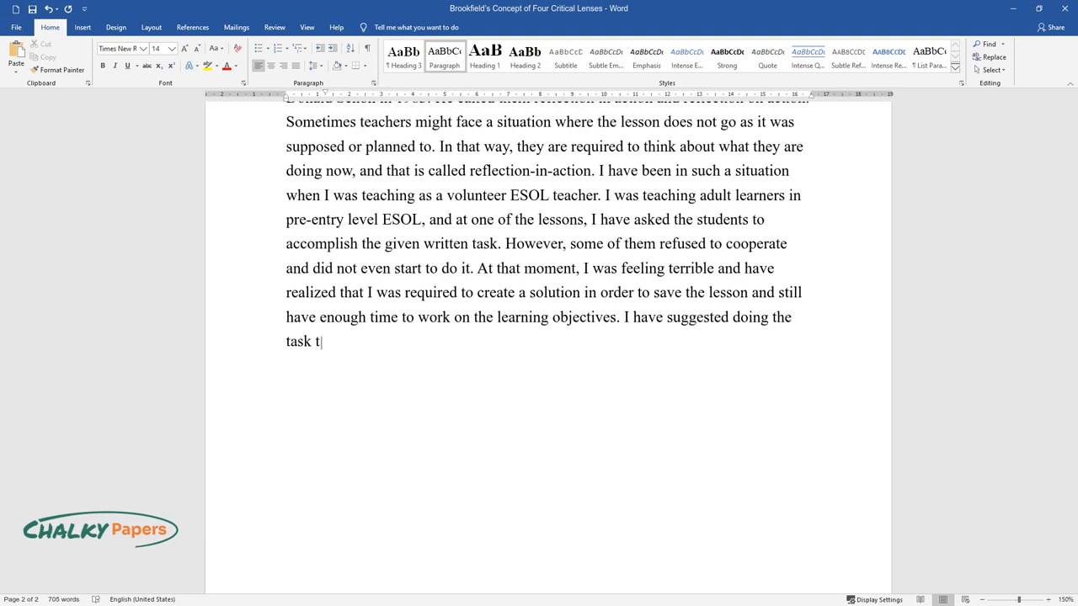
text(ogether in a verbal form. After tha)
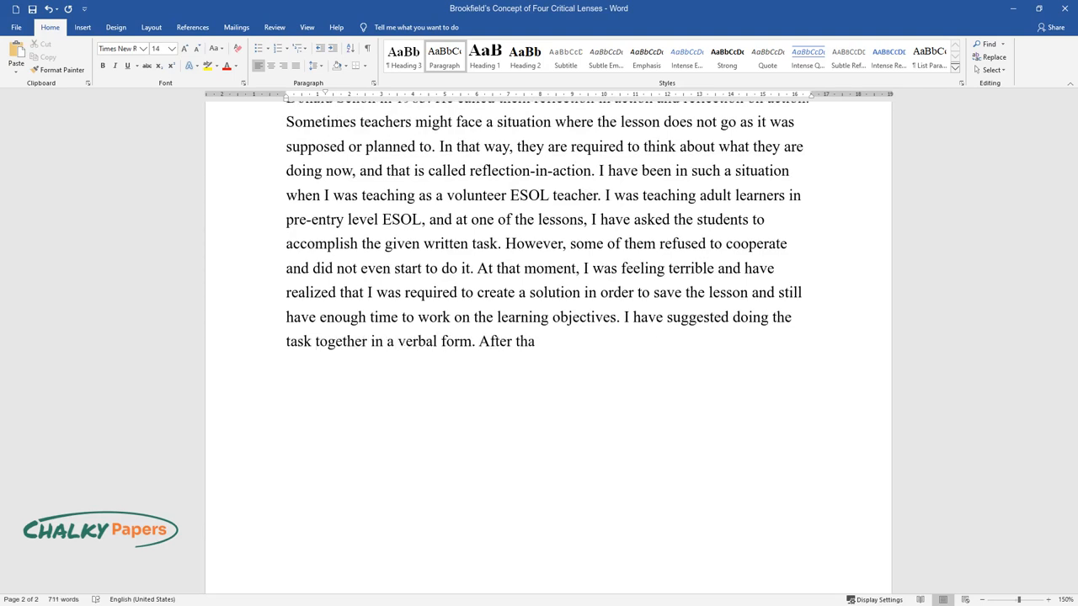
text(t, all of the students started to participate)
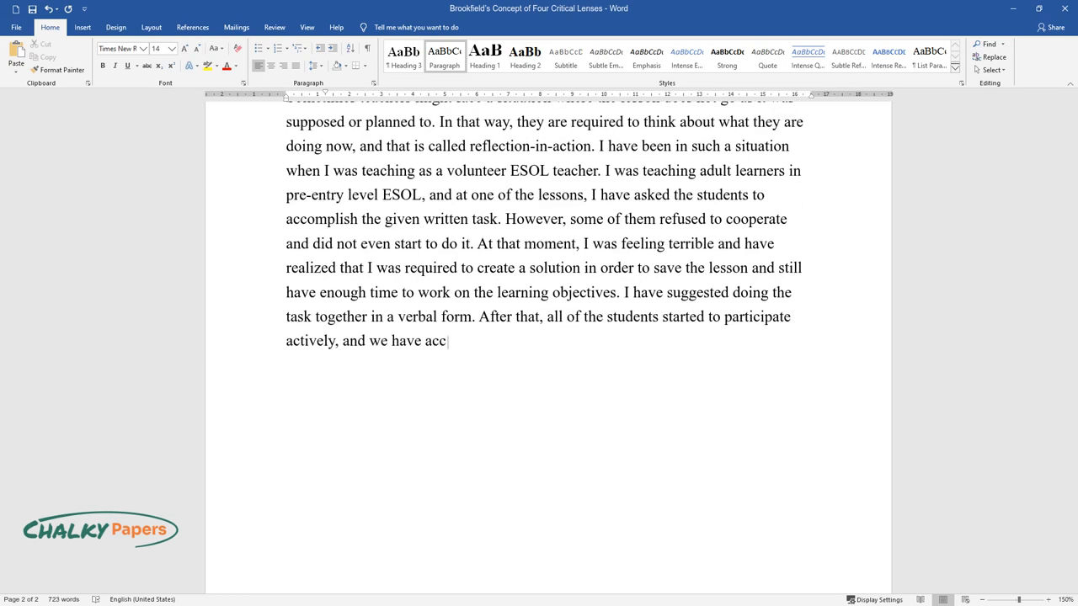
text(omplished the task in a planned tim)
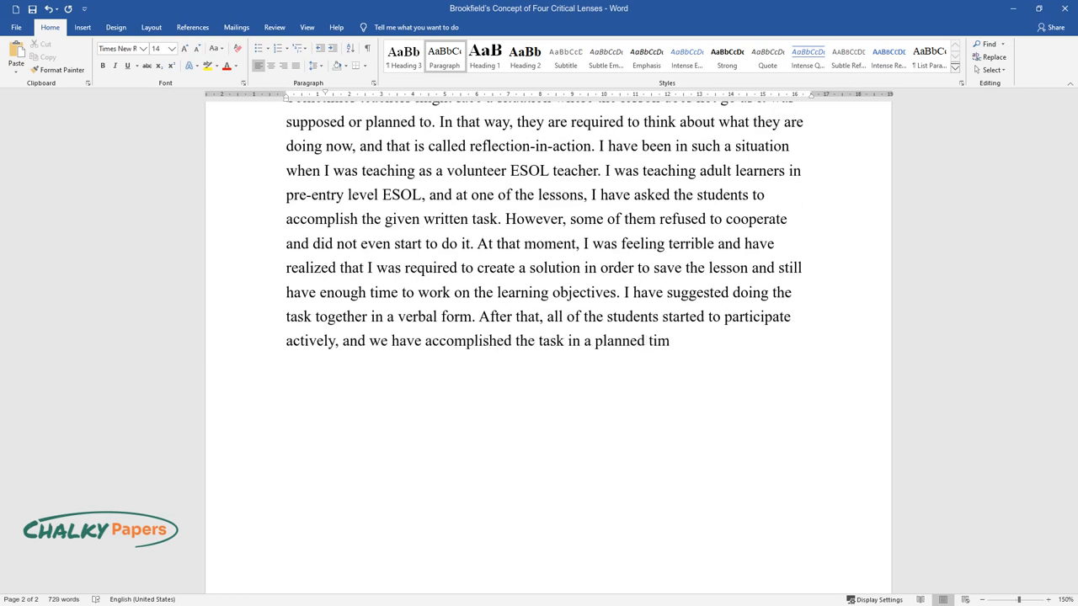
text(According to)
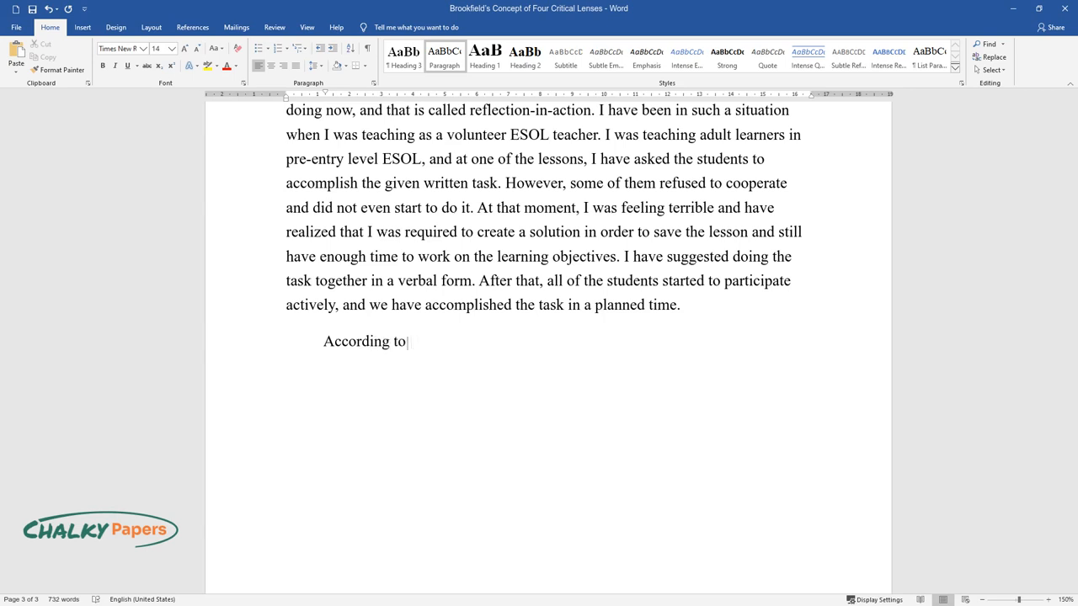
text(Schon, teachers can abandon the concept of role-playing and)
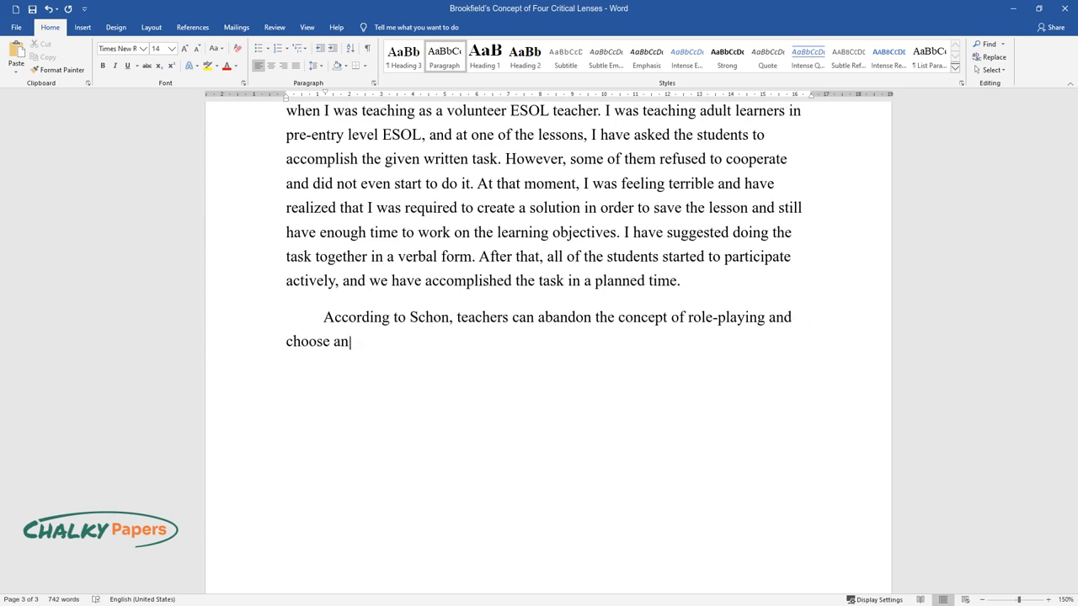
text(other method. For example, teachers)
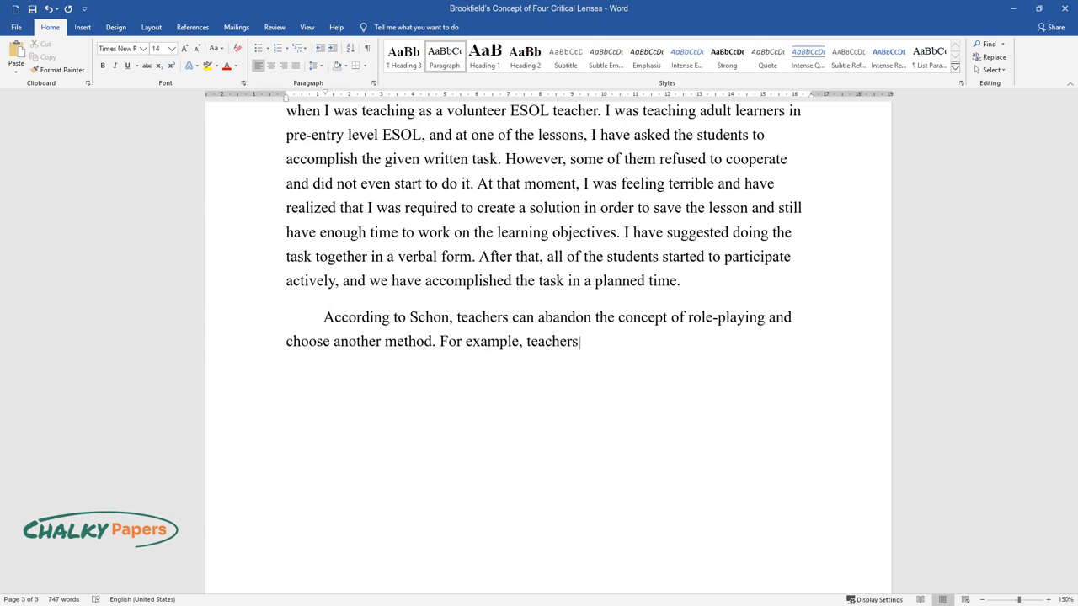
text(can have a discussion or give an ex)
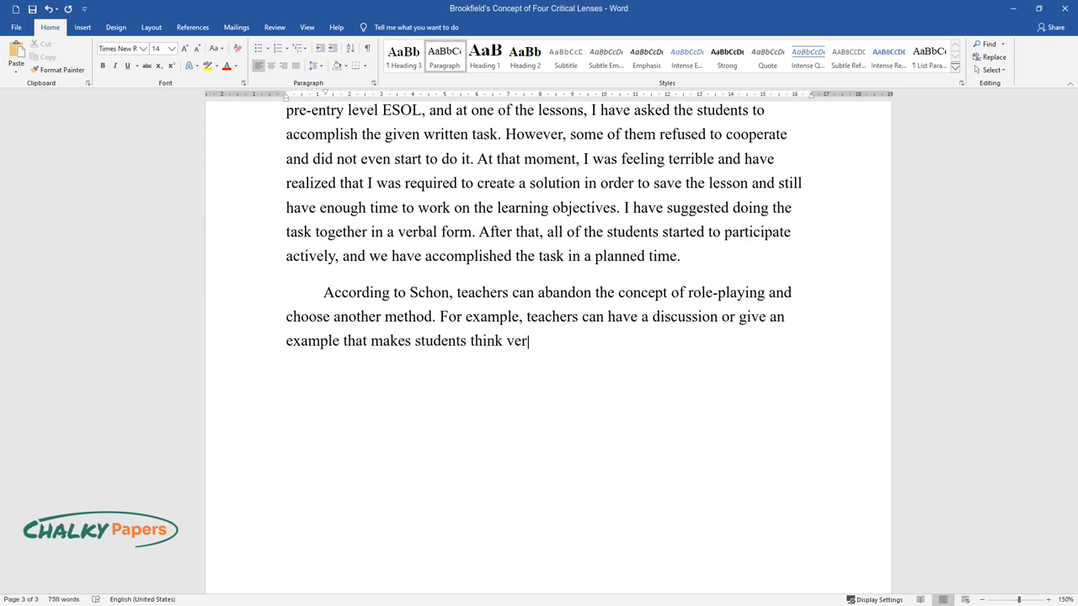
text(bally. From experience, I have learned the)
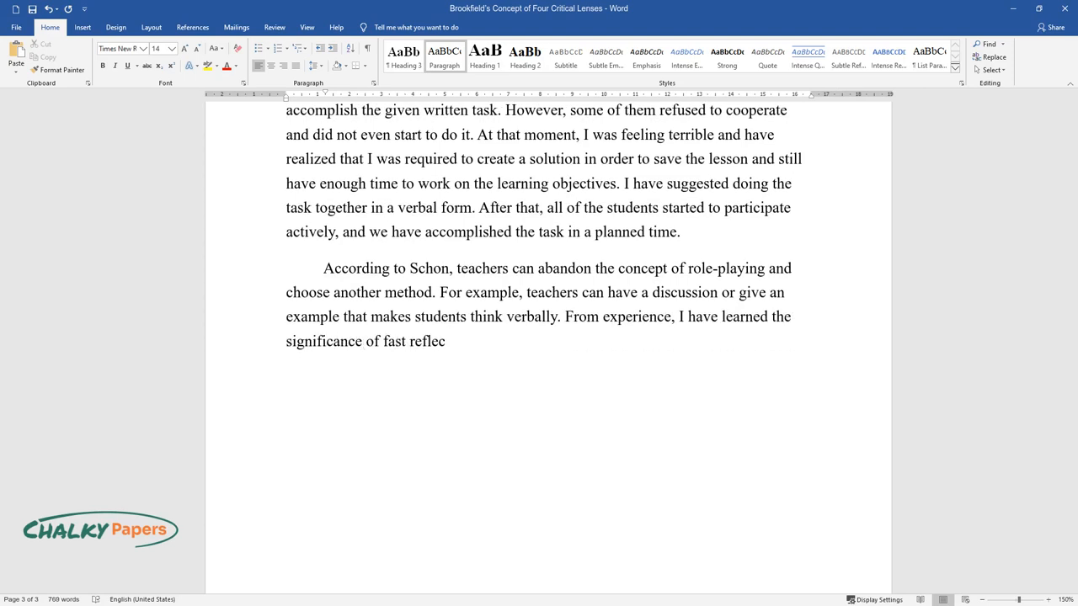
text(tion on the events going on at the)
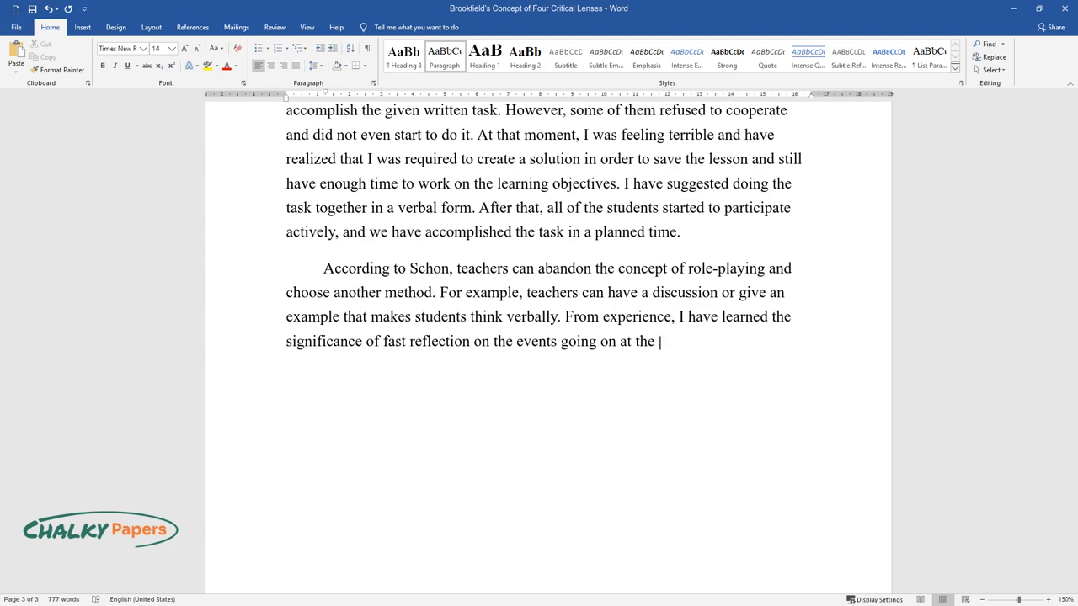
text(moment. Sometimes, the lesson might)
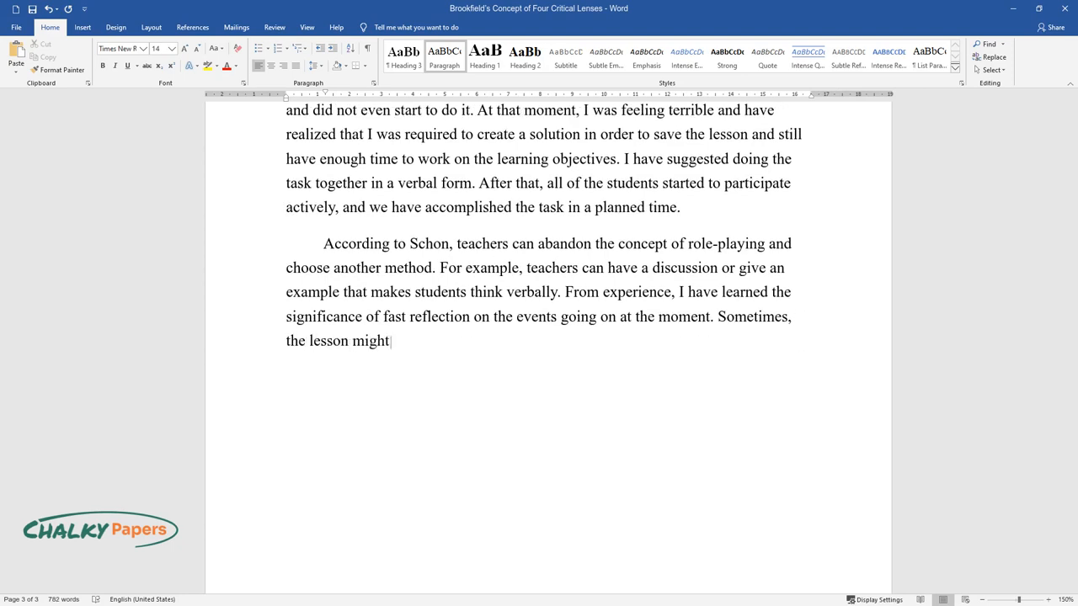
text(take unexpected curse, and that is)
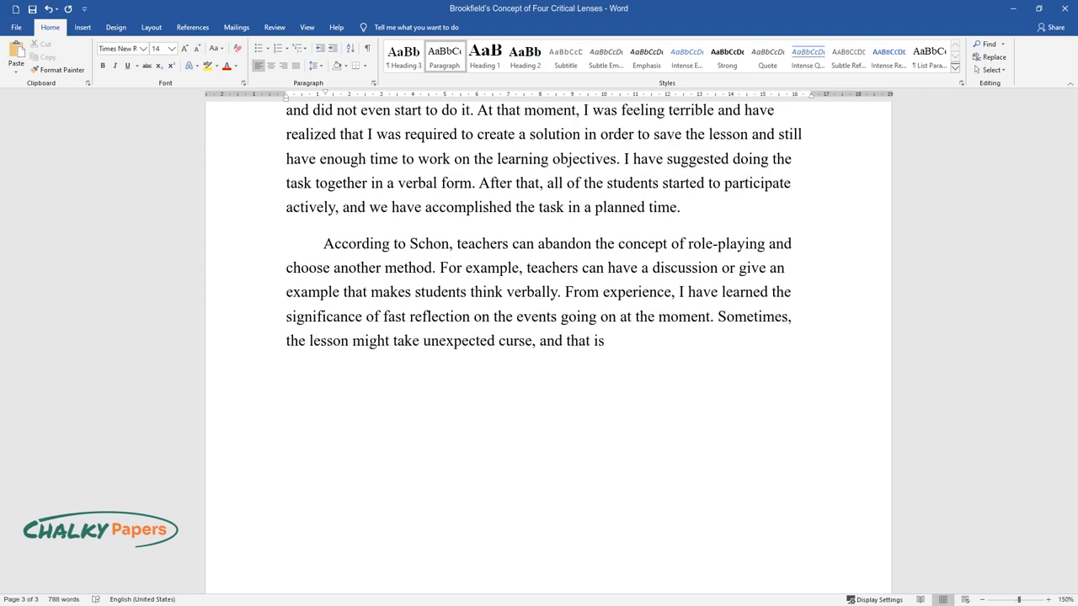
text(why Schon's reflection approach is)
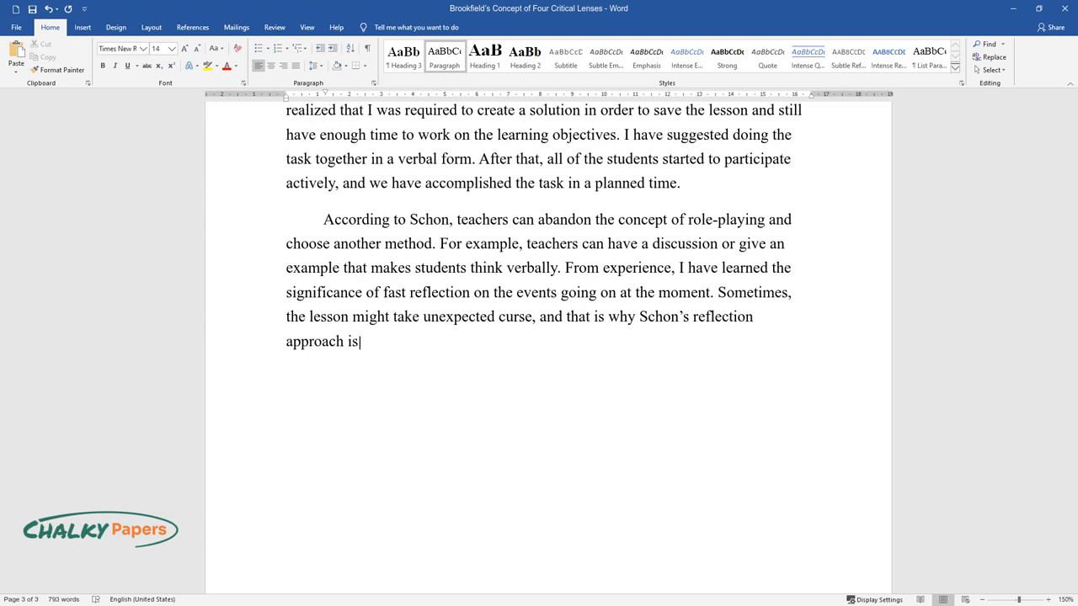
text(important. If I face such a situa)
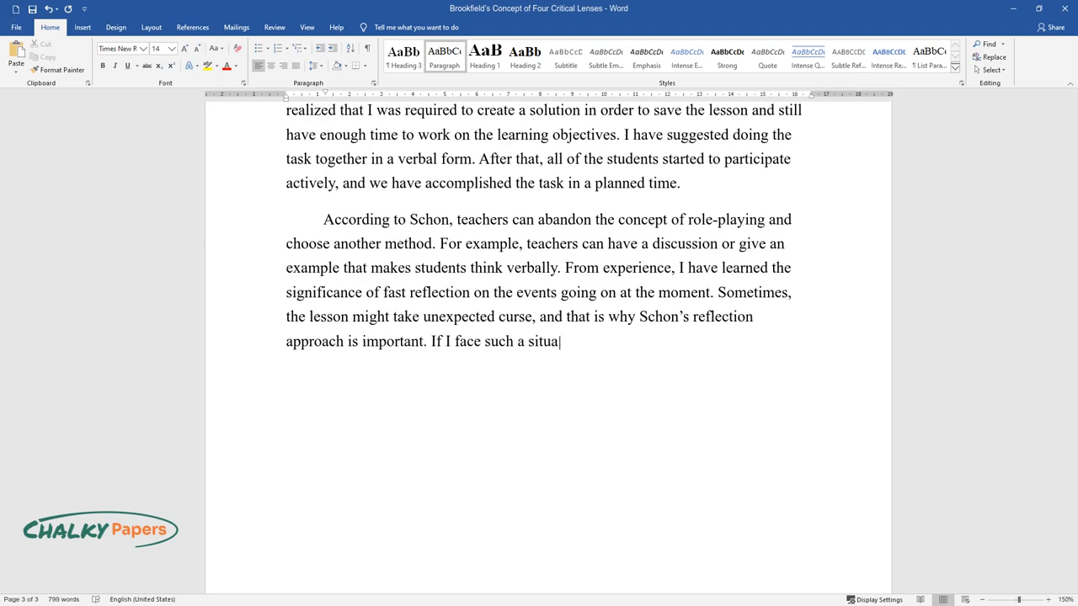
text(tion in the future, I would ask stud)
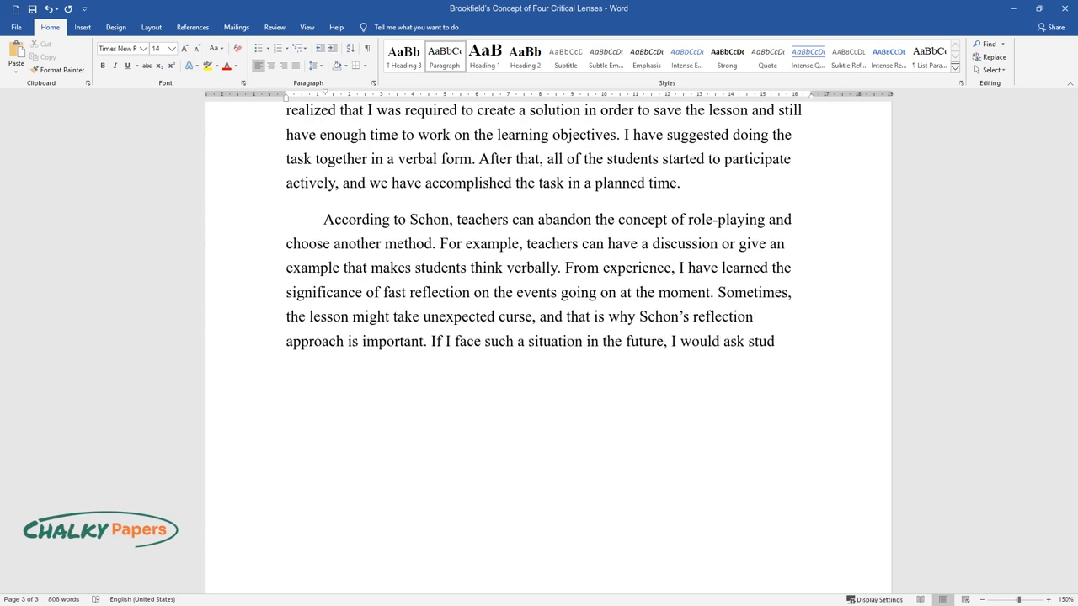
text(students what is wrong and then try to come up with a different approach to the task in order to catch their i)
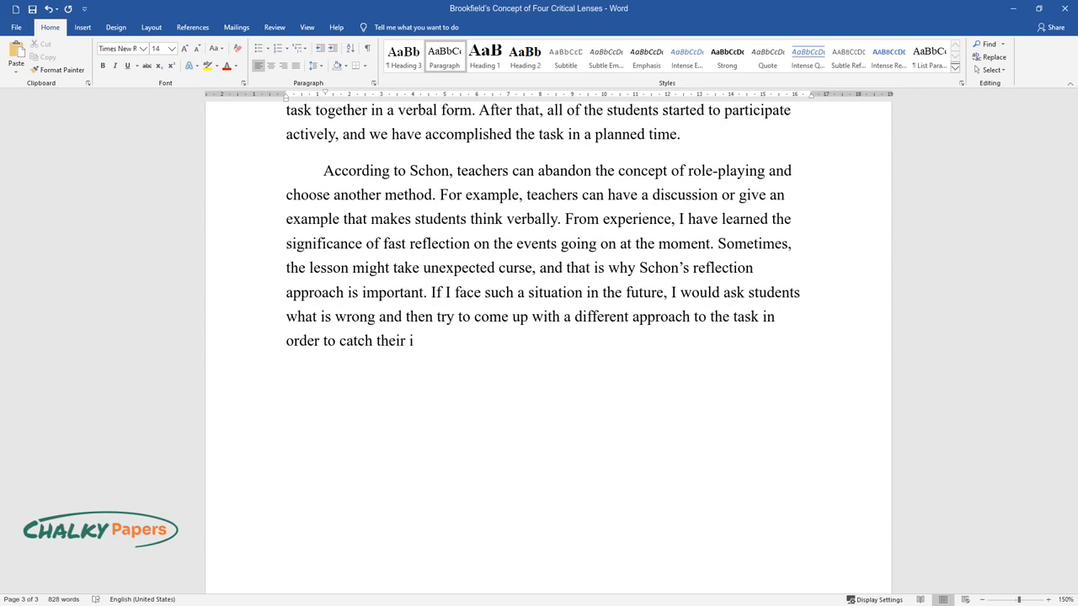
text(nterests. Action research is crucial in such situations, be it)
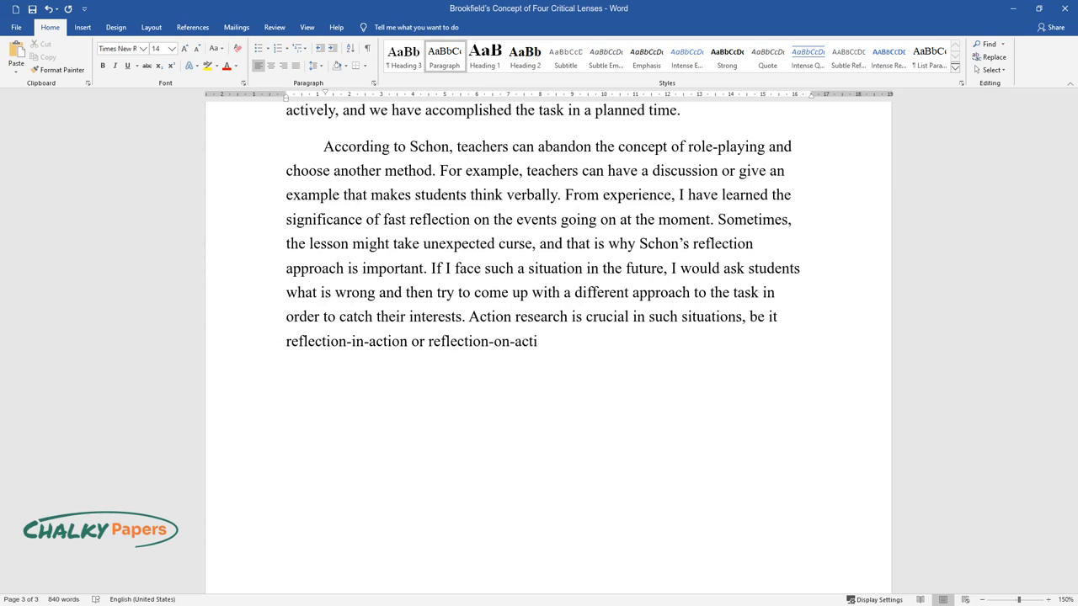
text(on. A reflection action project might be)
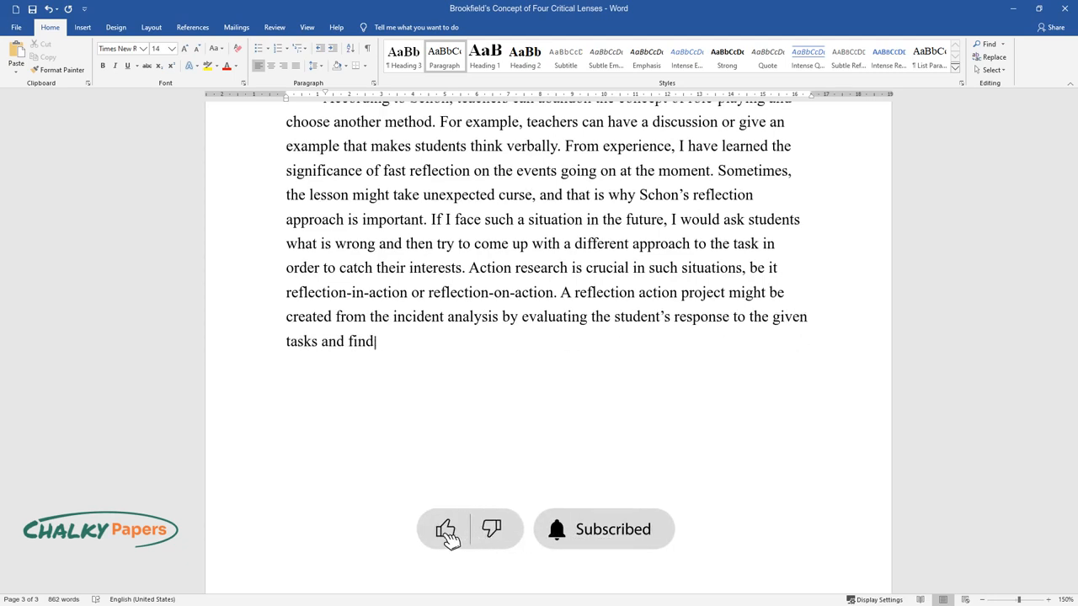
text(ing alternatives for the cases when)
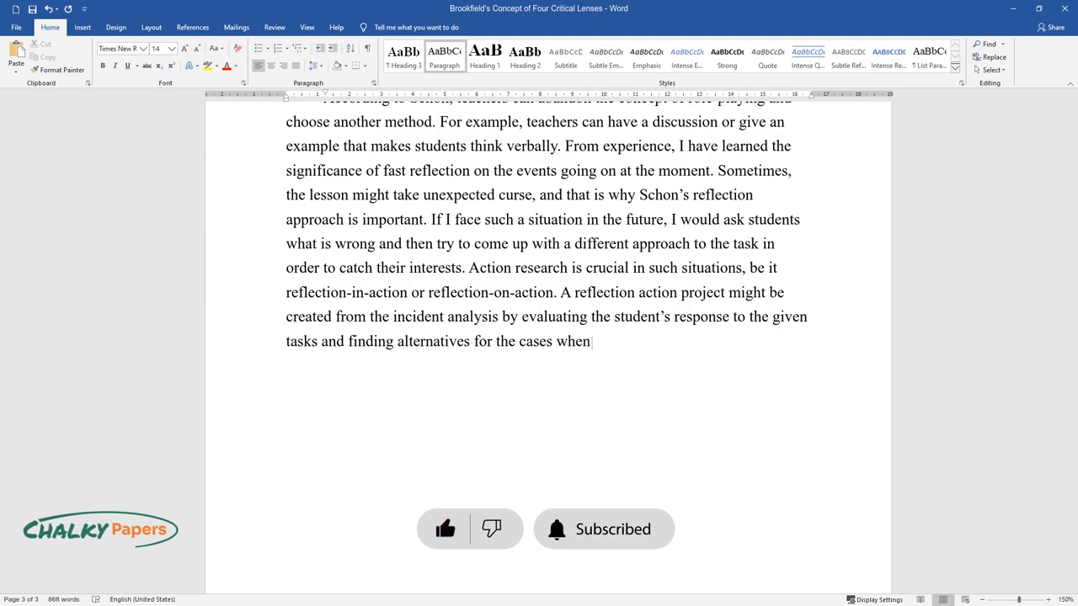
text(students refuse to collaborate.)
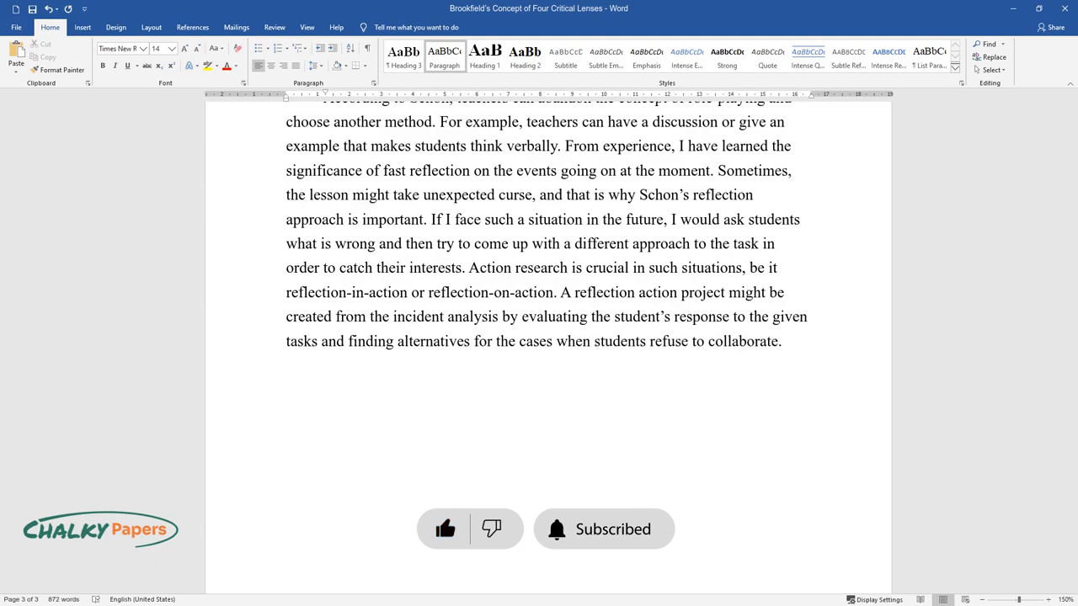